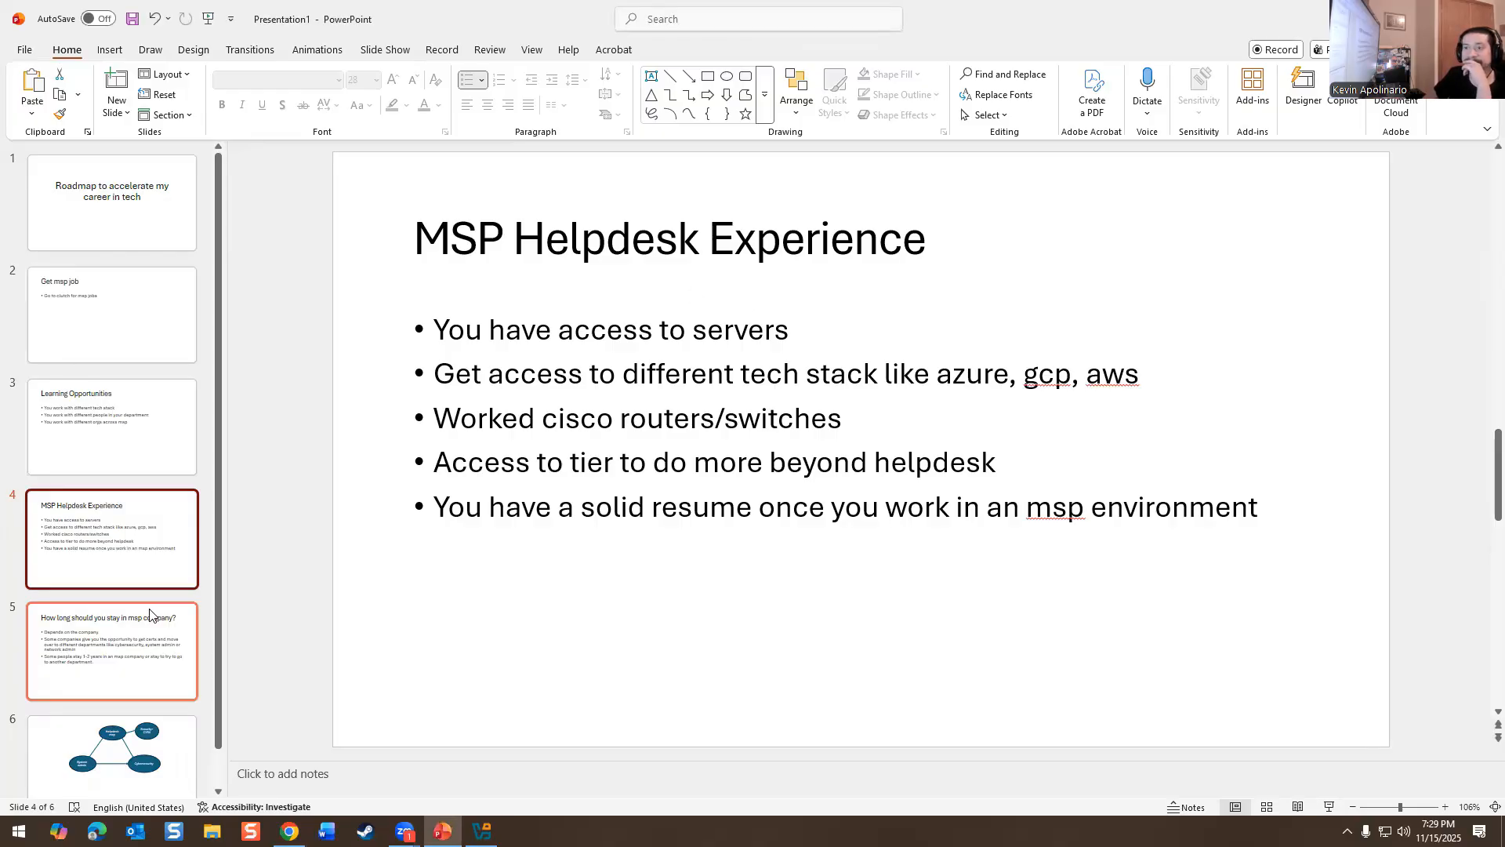
- Go to slide 5, which asks how long to stay in an MSP company
{"action": "left_click", "coordinate": [112, 653]}
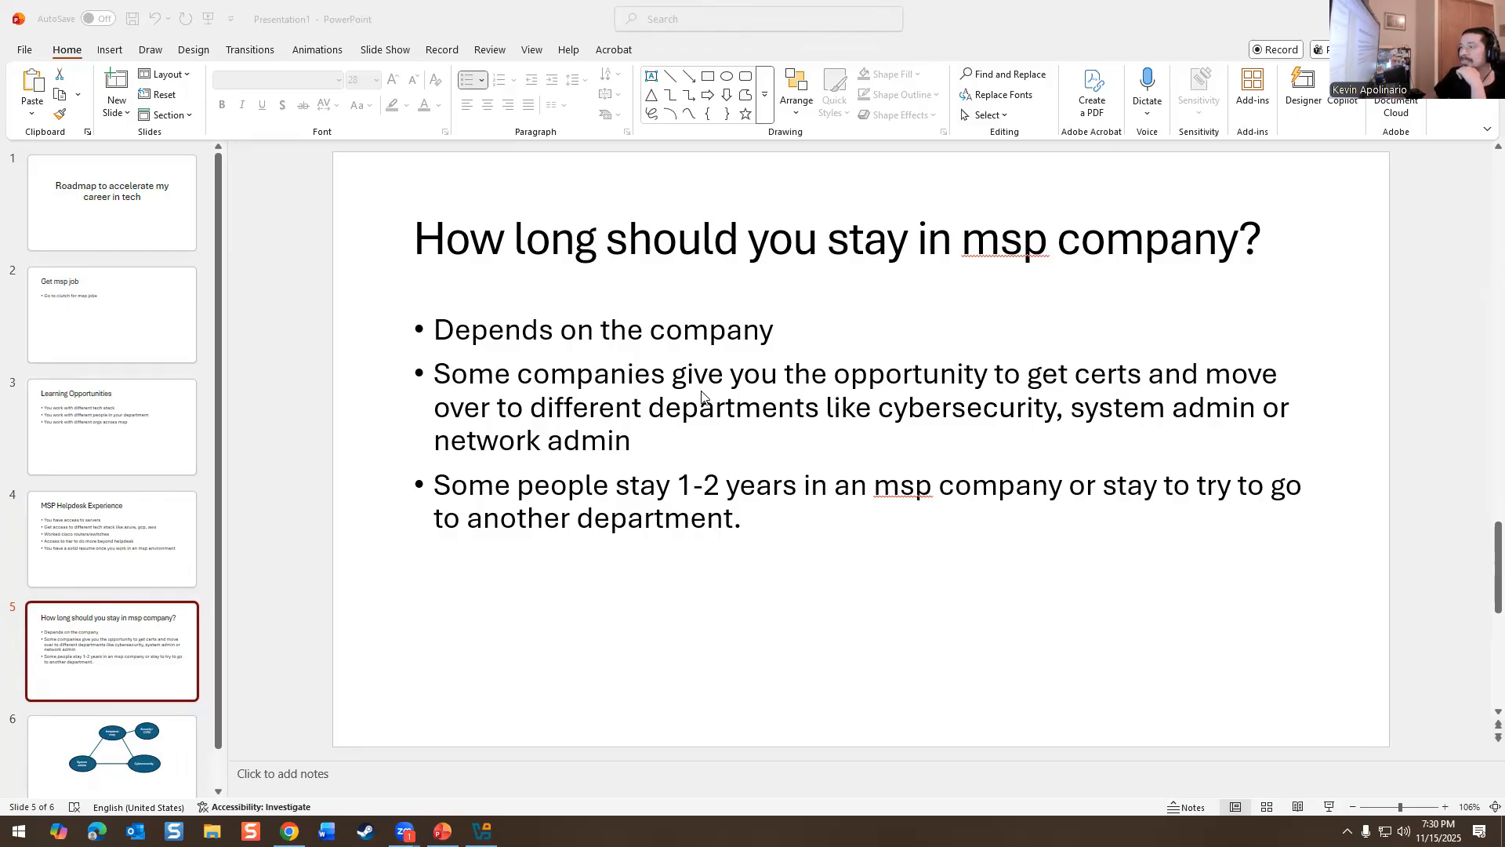
{"action": "mouse_move", "coordinate": [759, 398]}
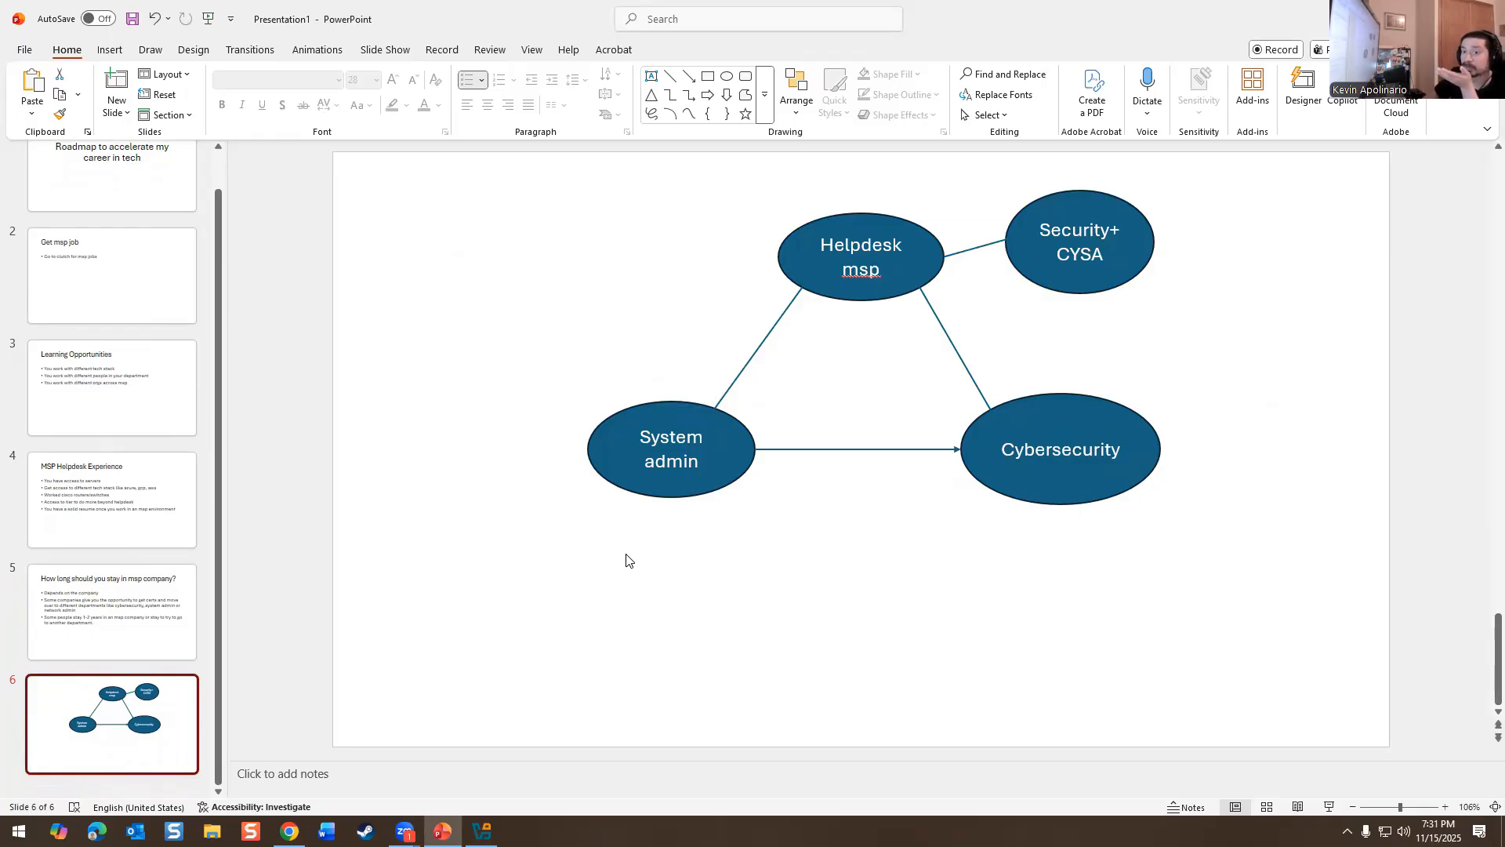
{"action": "mouse_move", "coordinate": [670, 551]}
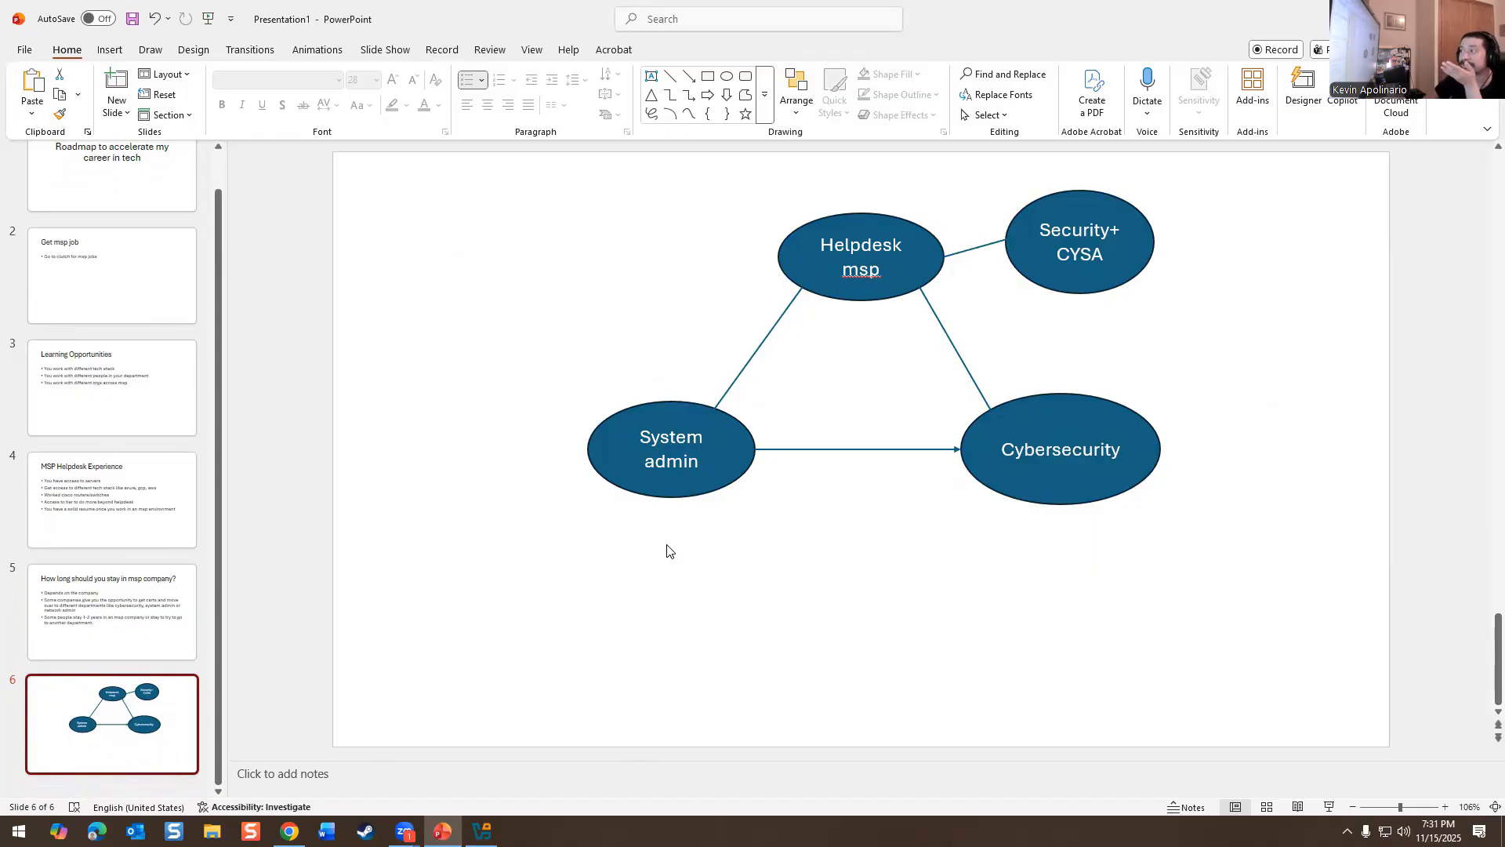
{"action": "mouse_move", "coordinate": [669, 557]}
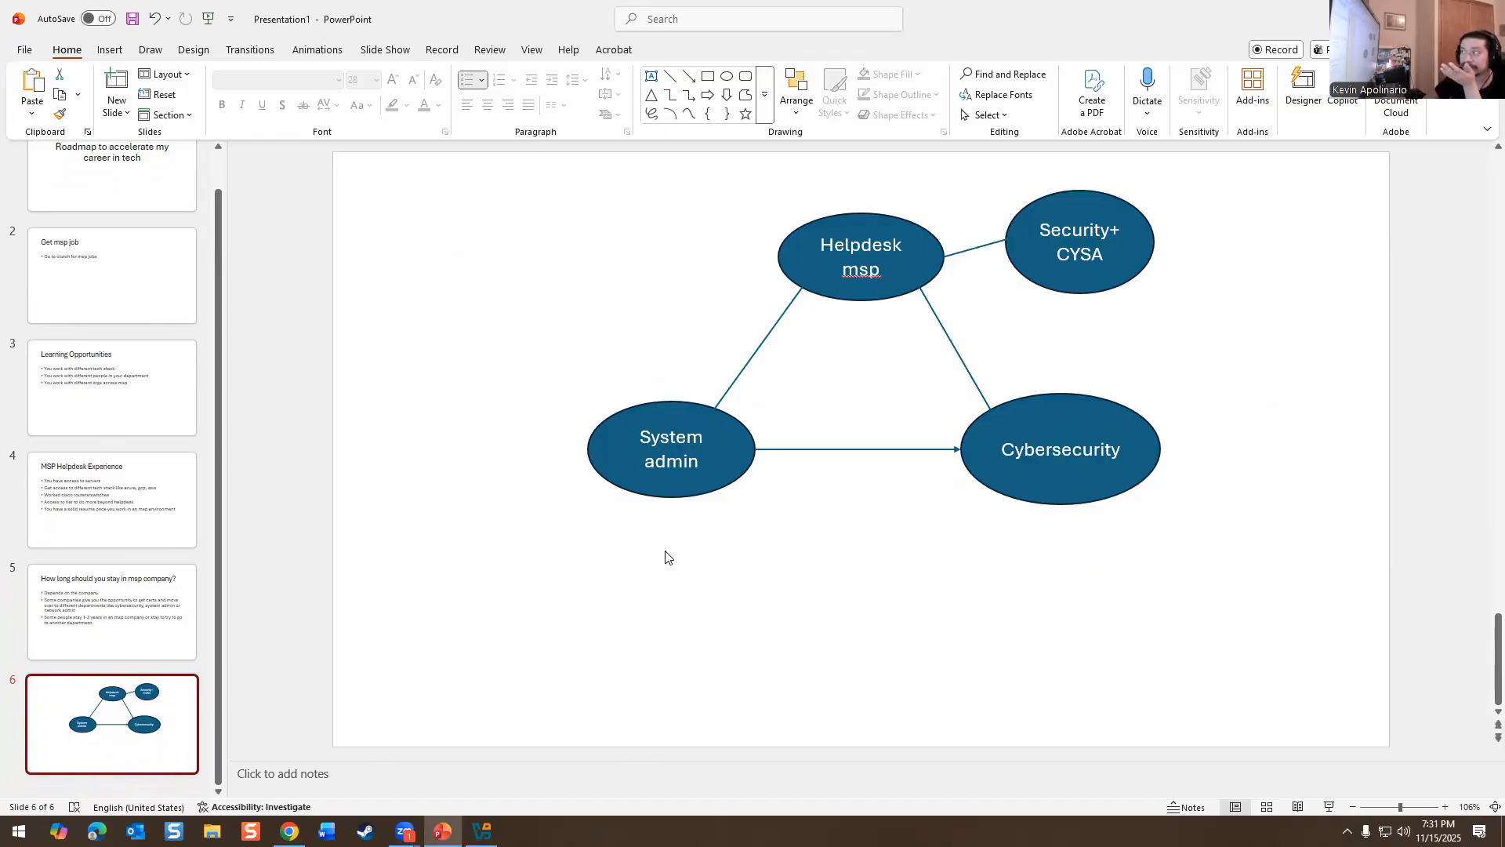
{"action": "mouse_move", "coordinate": [1102, 163]}
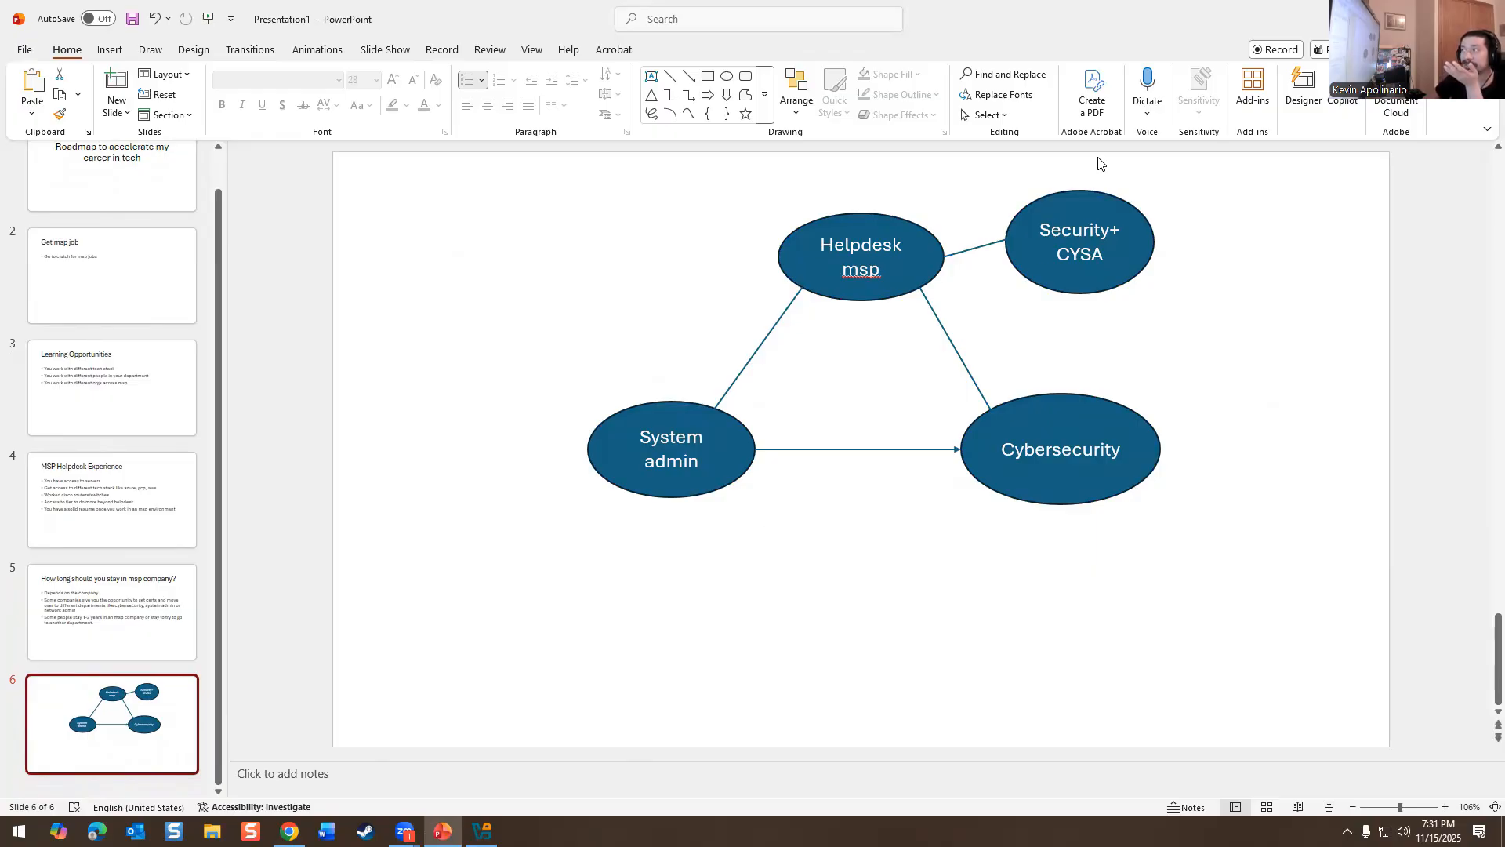
{"action": "mouse_move", "coordinate": [1063, 262]}
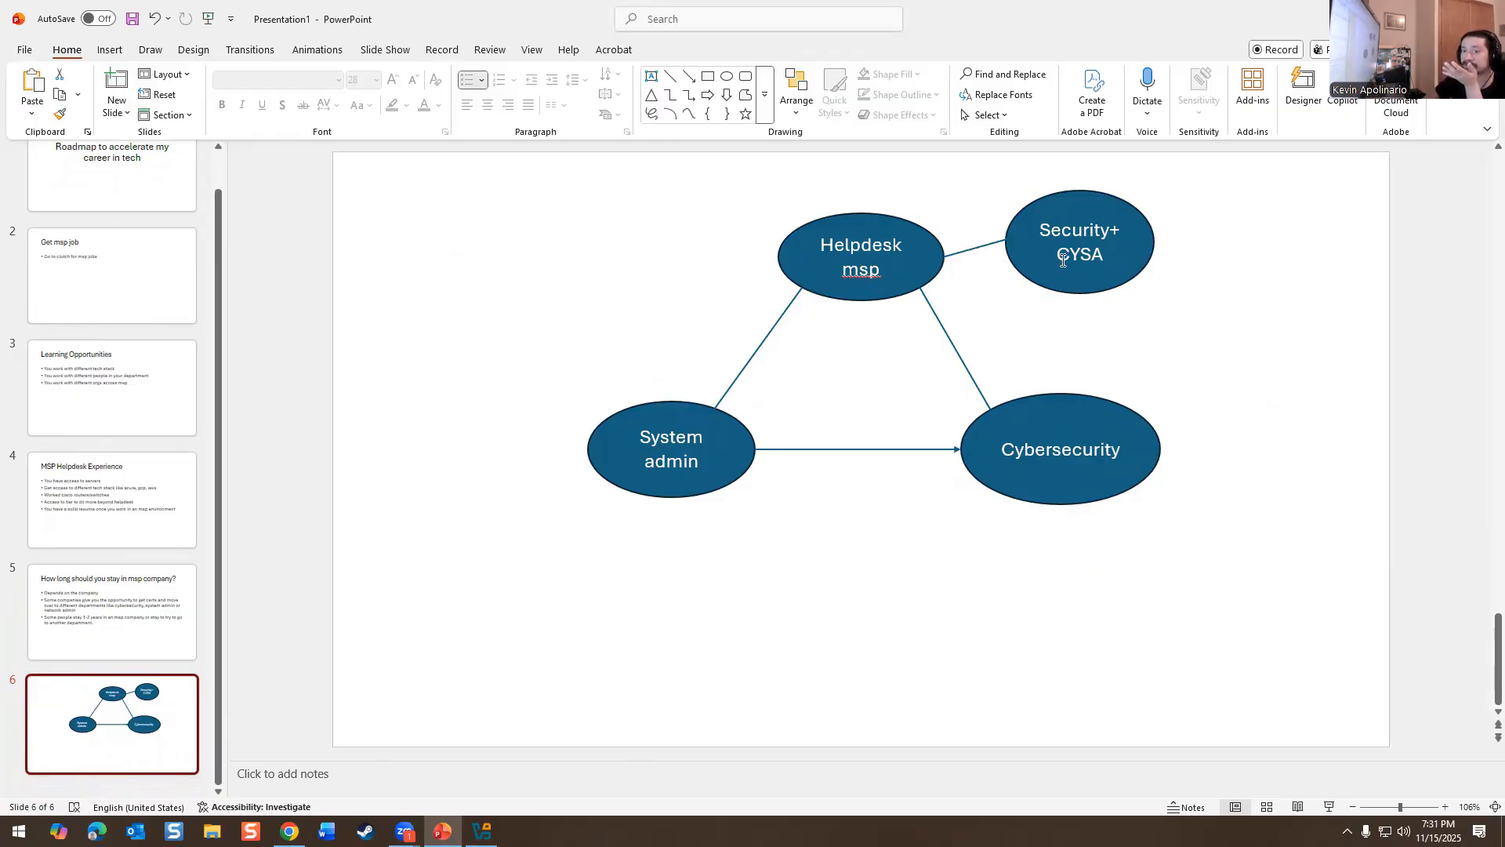
{"action": "mouse_move", "coordinate": [998, 461]}
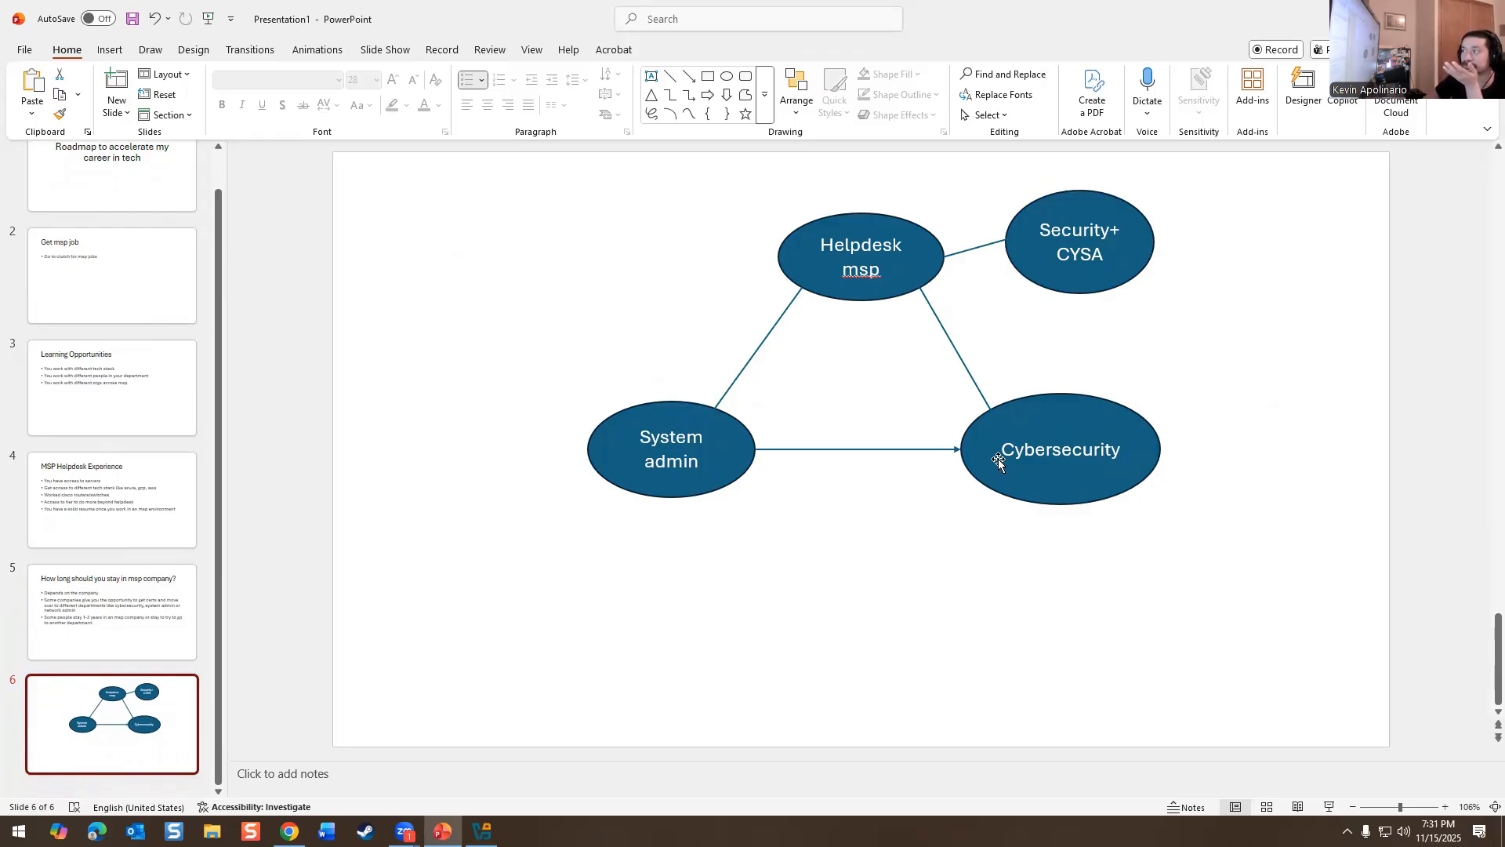
{"action": "mouse_move", "coordinate": [602, 136]}
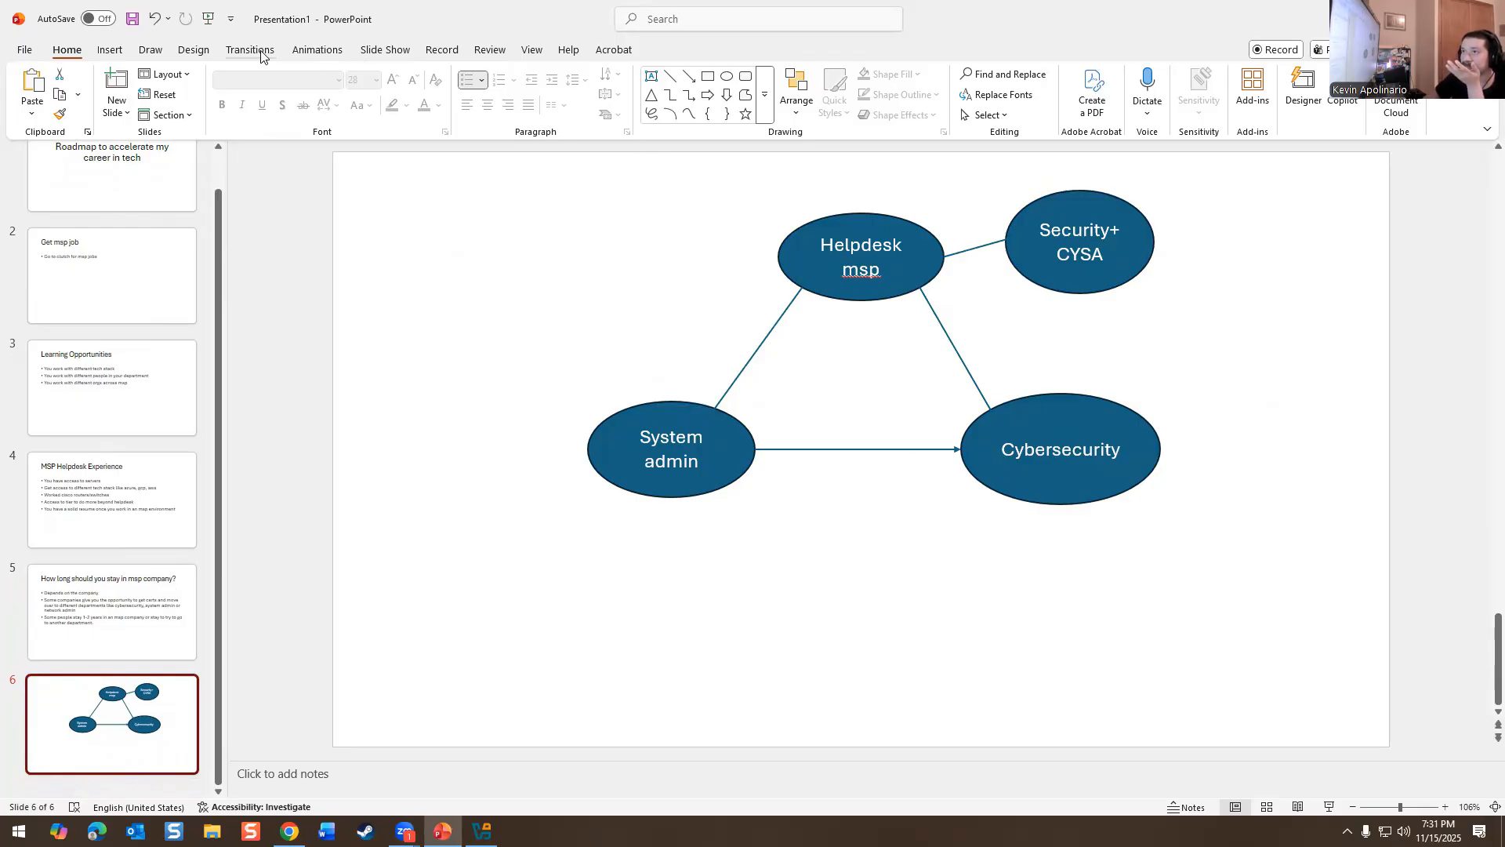
- Draw a second line linking the Helpdesk msp and System admin ellipses
{"action": "left_click", "coordinate": [151, 49]}
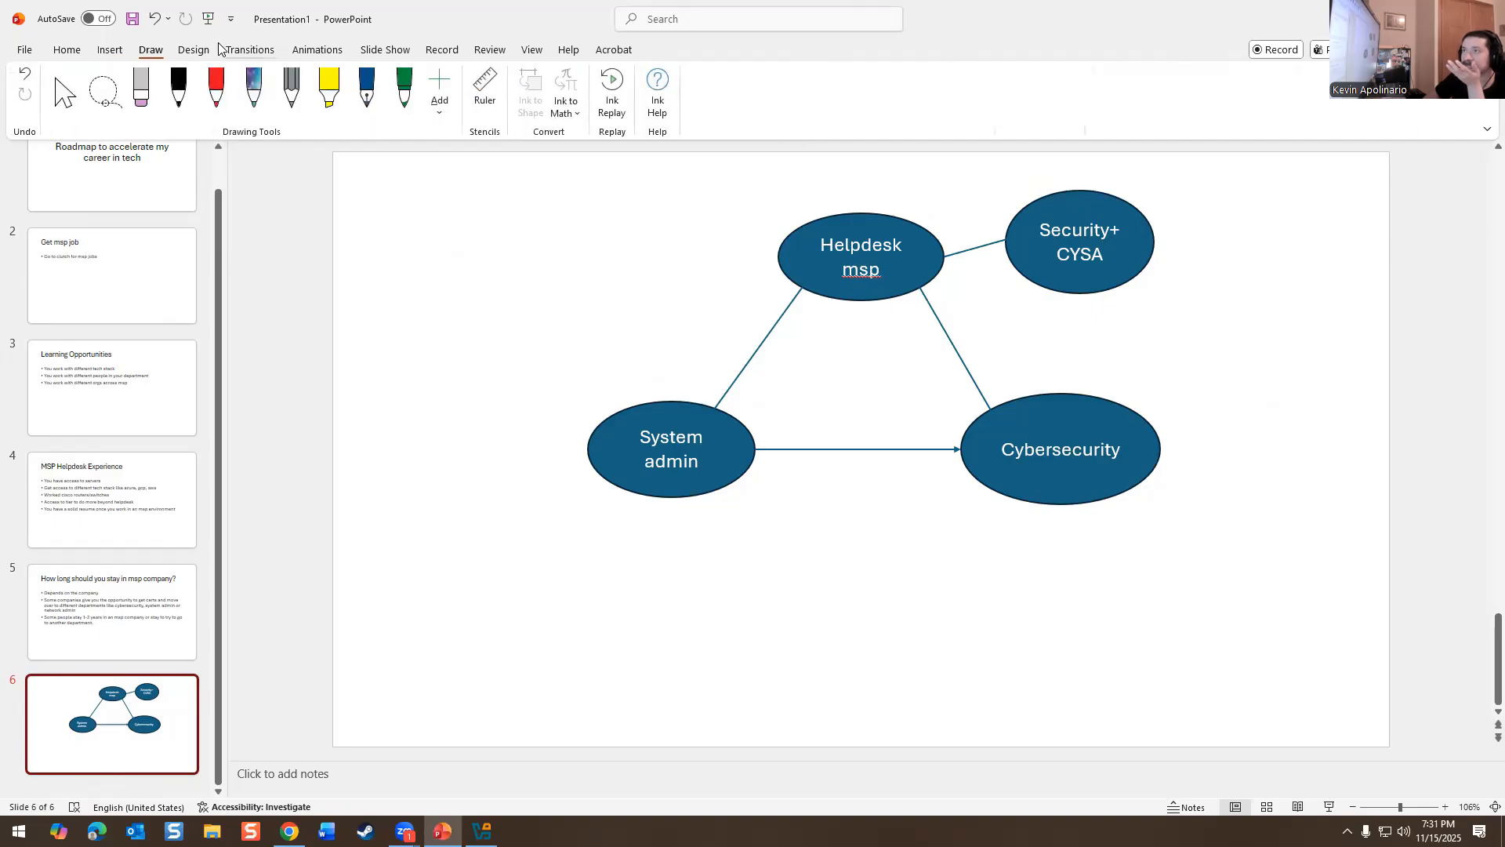
{"action": "left_click", "coordinate": [66, 49]}
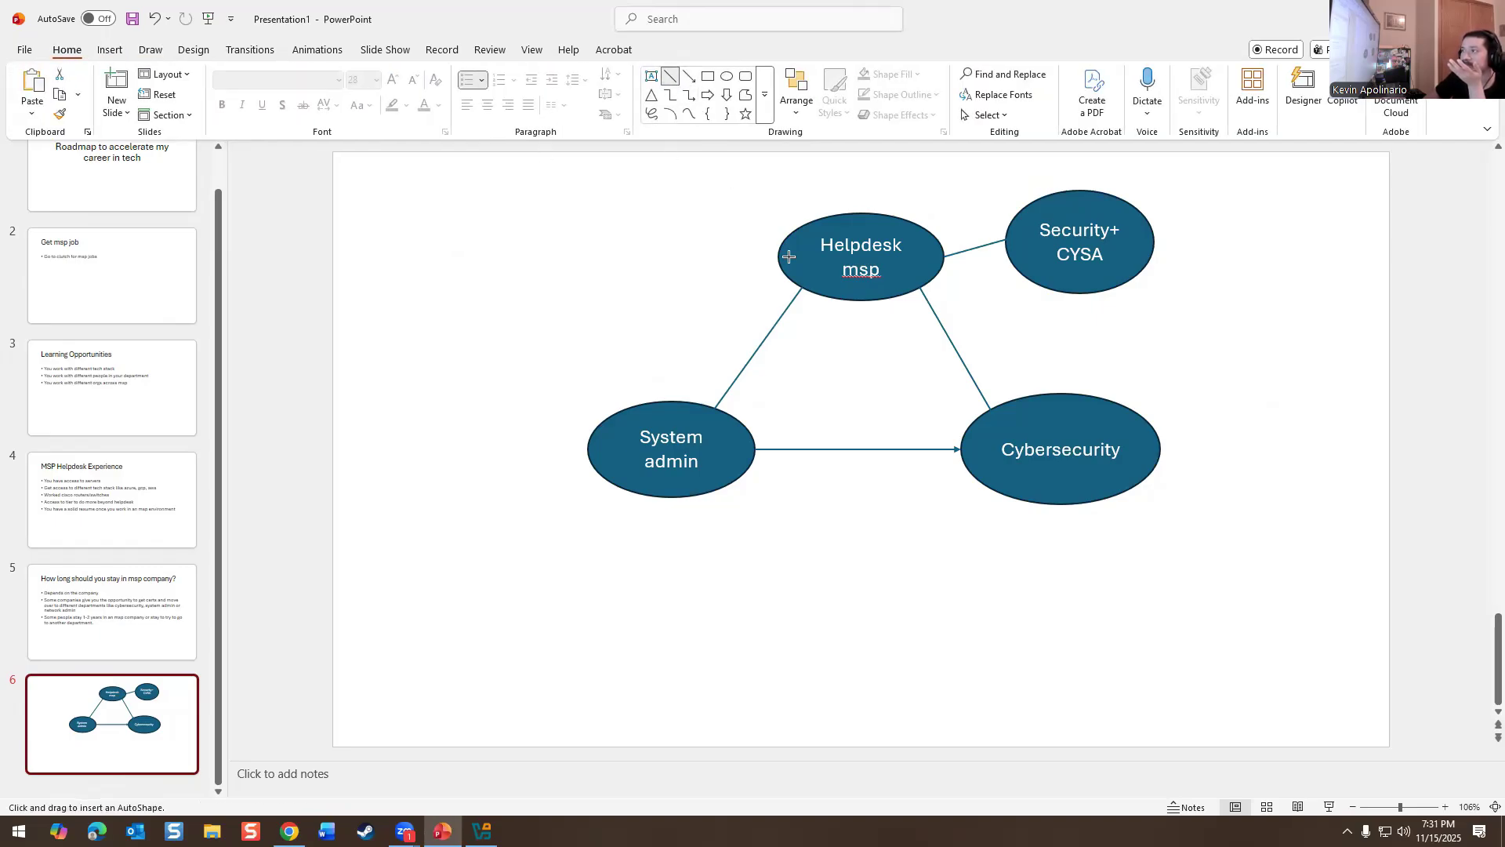
{"action": "left_click", "coordinate": [861, 255]}
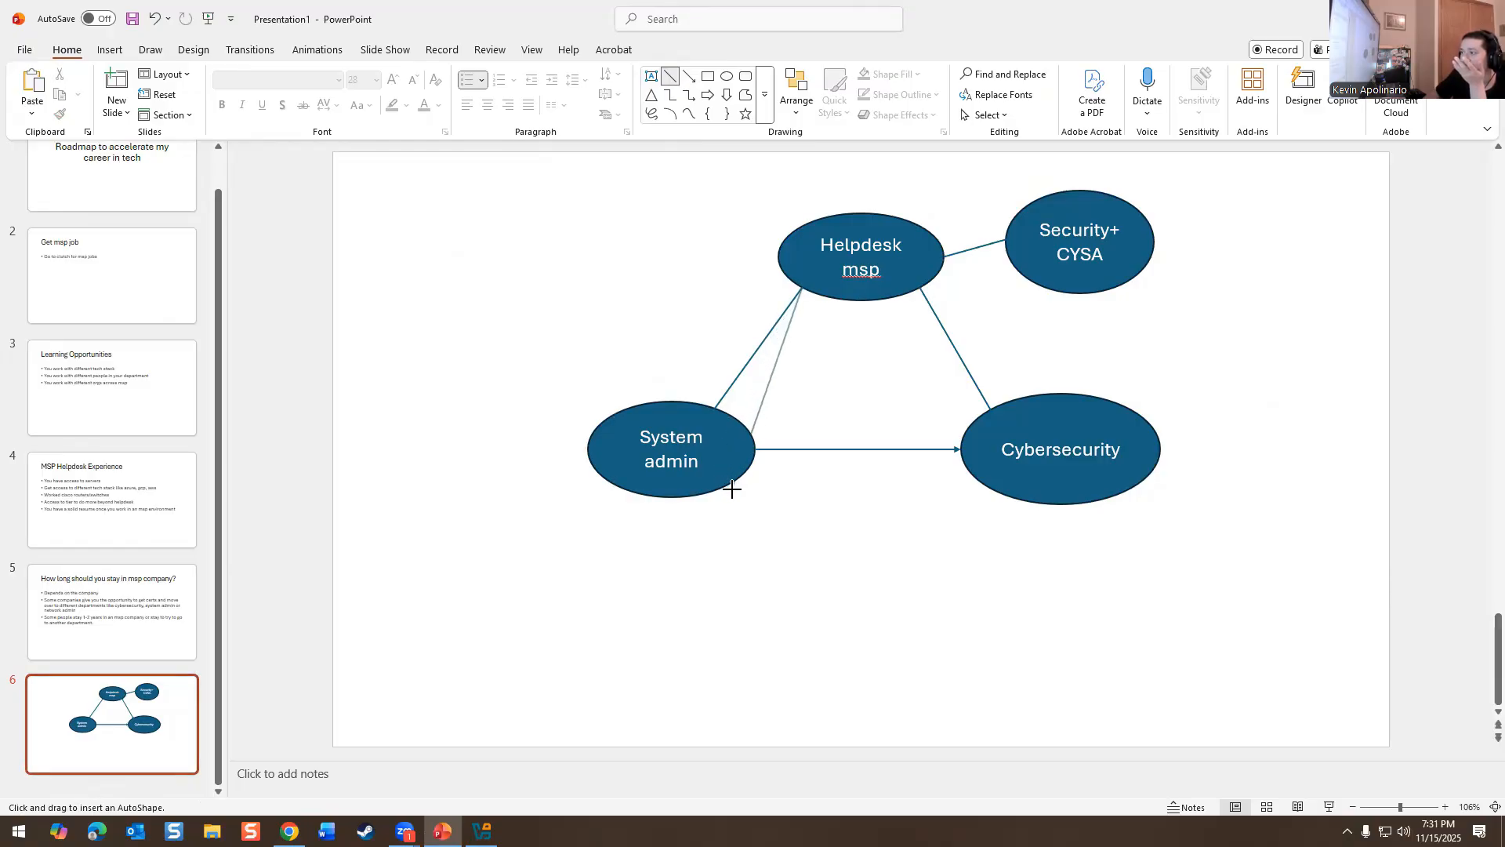
{"action": "left_click", "coordinate": [670, 449]}
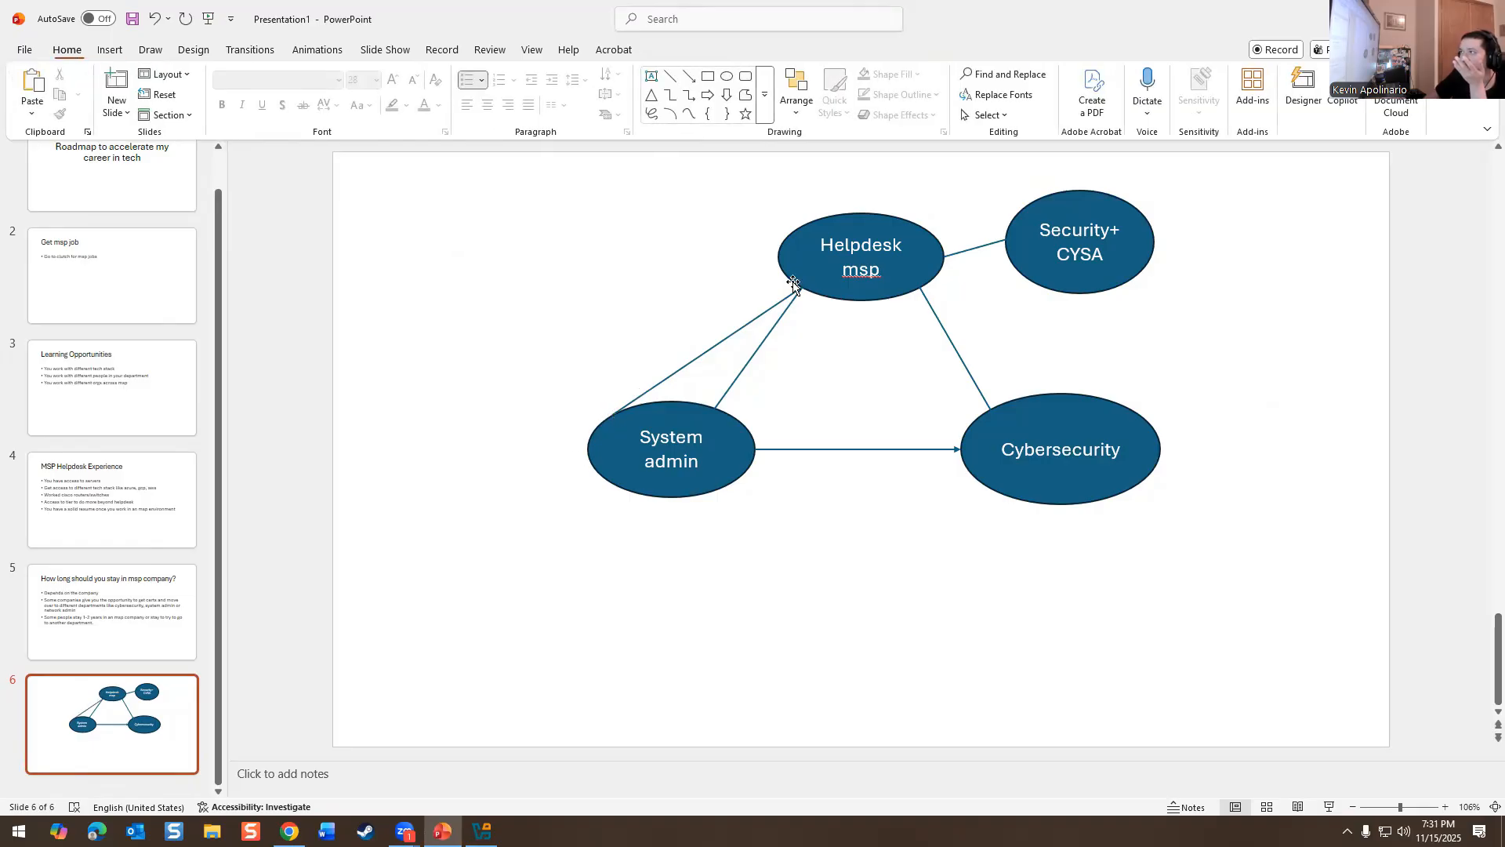
- Draw a lower line linking the System admin ellipse to Cybersecurity
{"action": "left_click", "coordinate": [110, 50]}
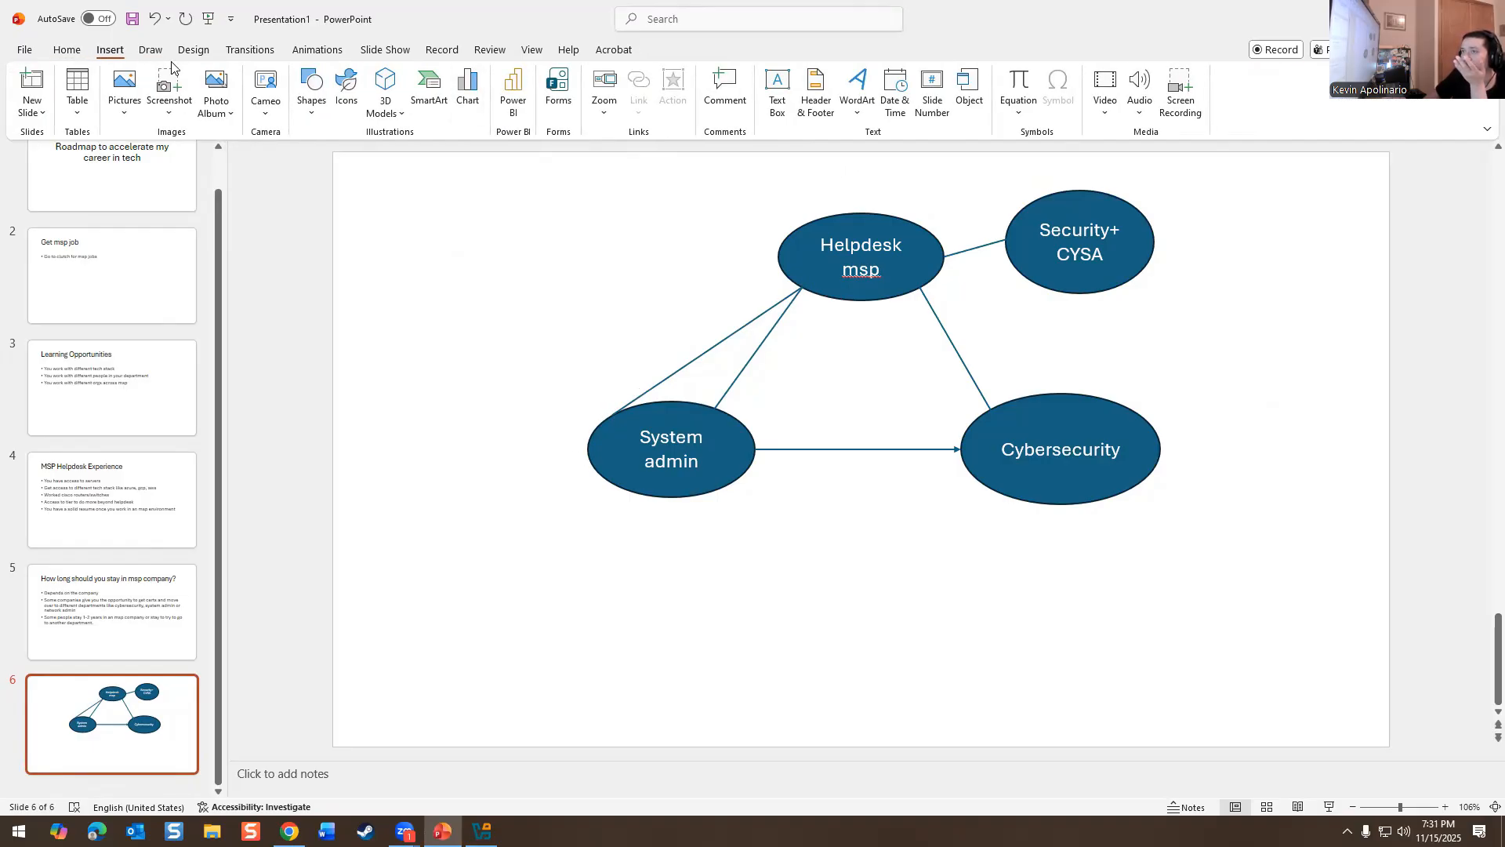
{"action": "left_click", "coordinate": [66, 49]}
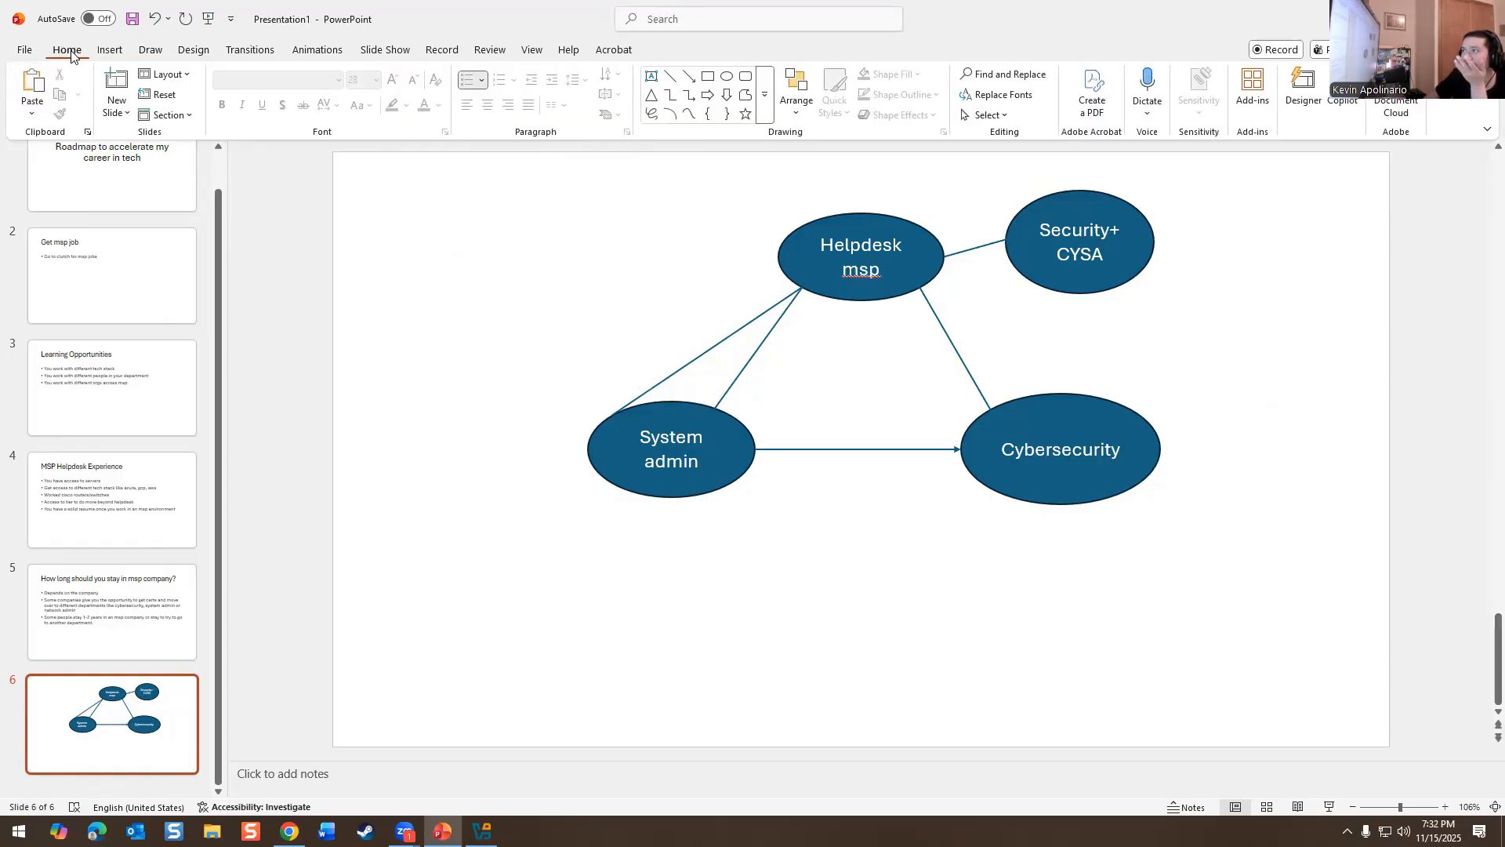
{"action": "left_click", "coordinate": [671, 449]}
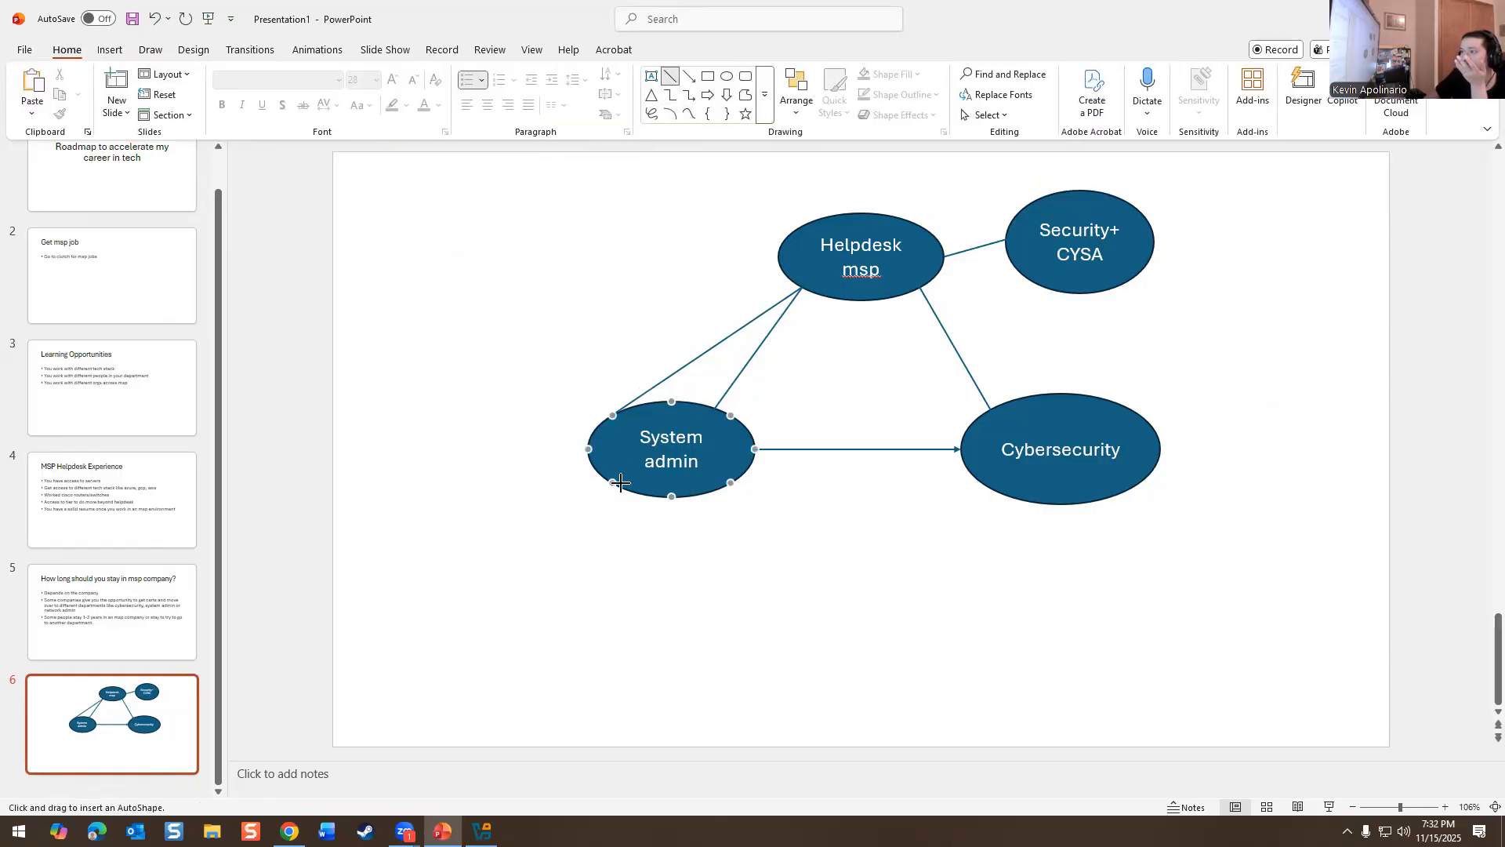
{"action": "left_click_drag", "start_coordinate": [653, 500], "coordinate": [893, 518]}
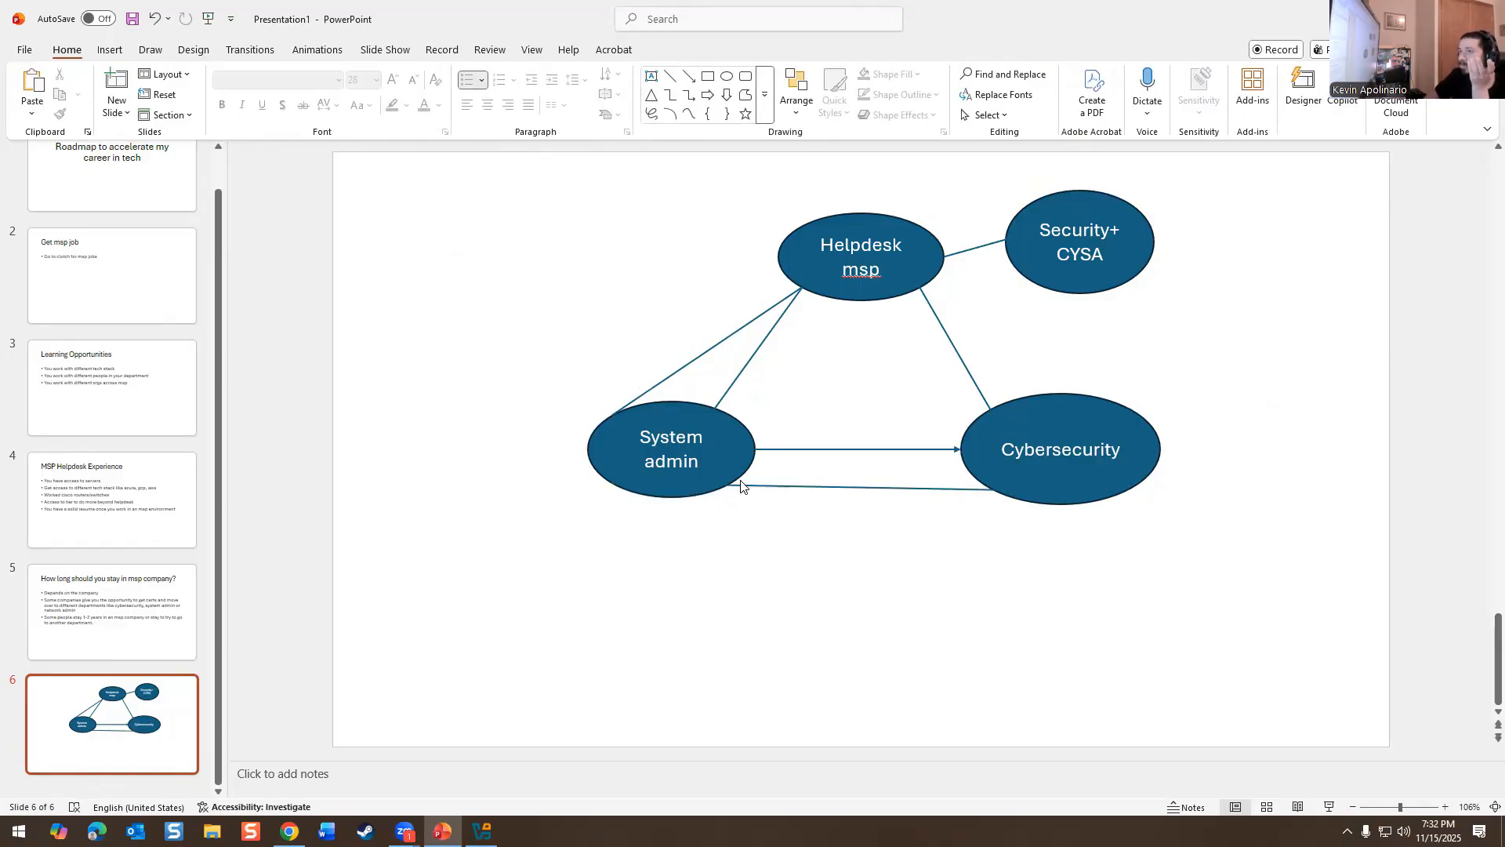
{"action": "left_click", "coordinate": [109, 50]}
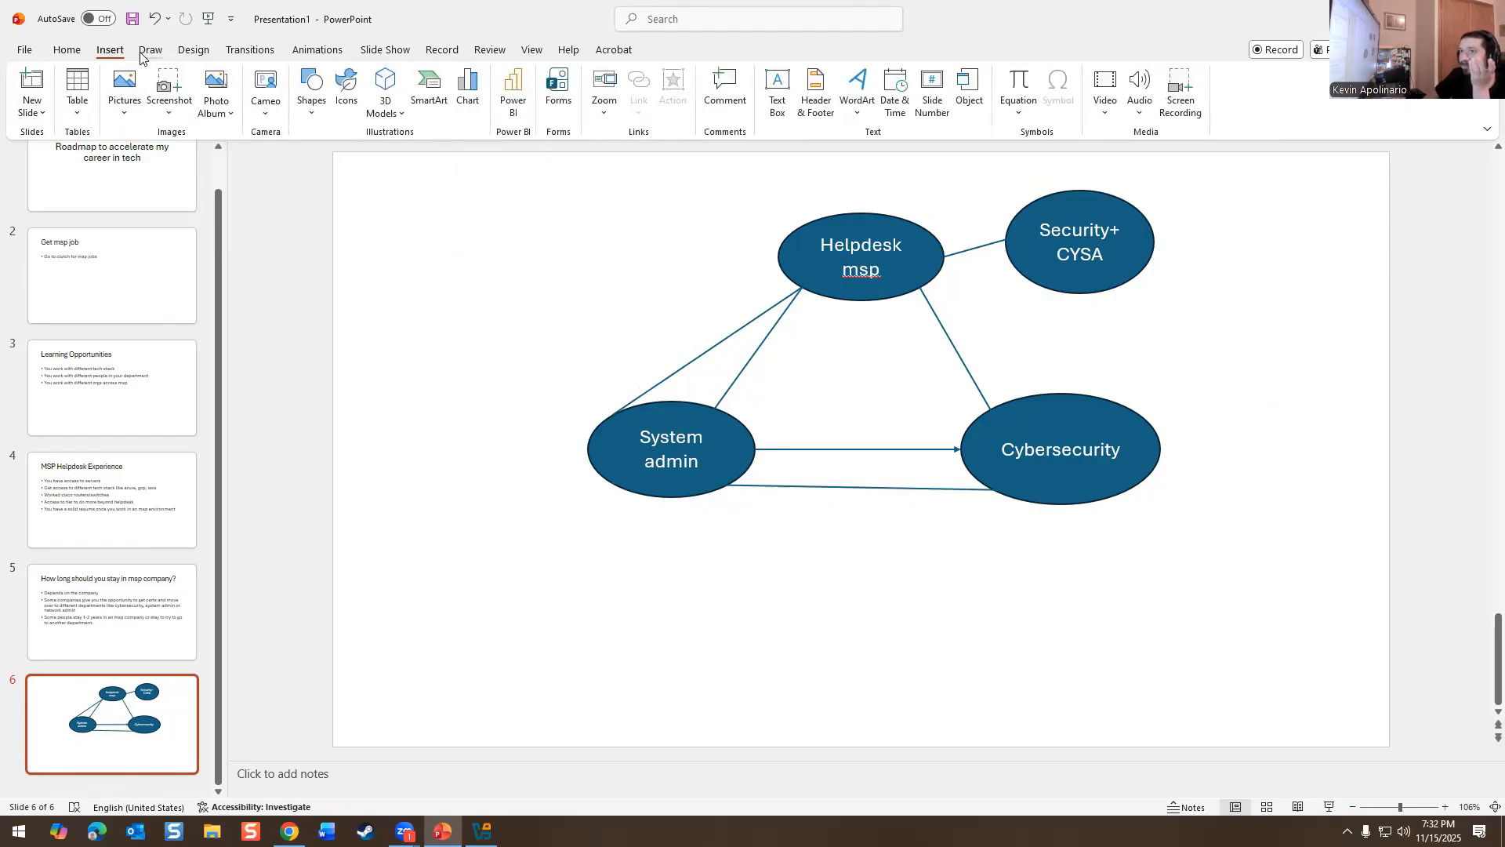
{"action": "left_click", "coordinate": [67, 49]}
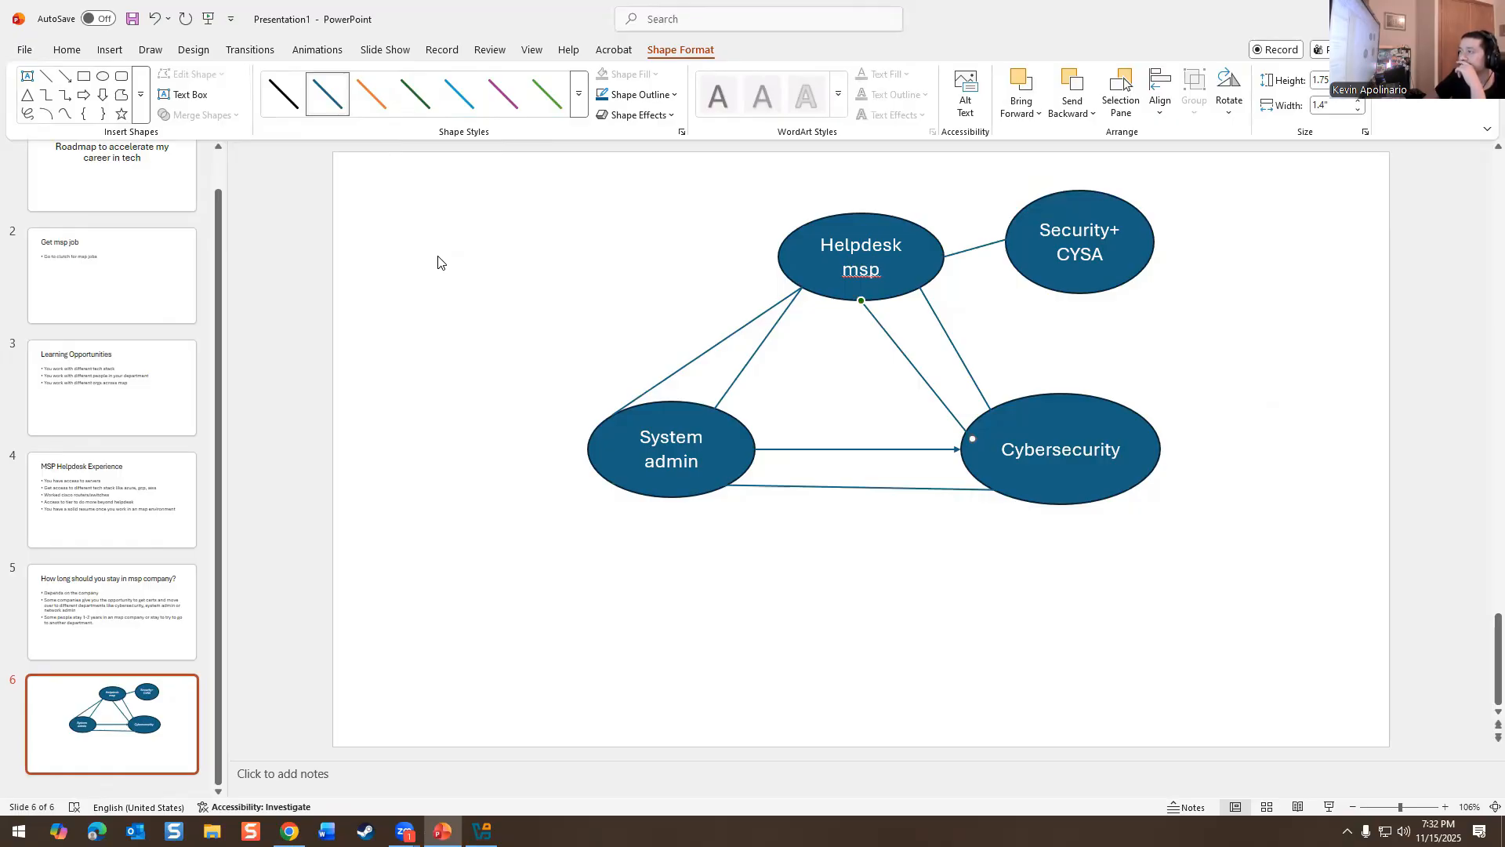
{"action": "mouse_move", "coordinate": [584, 267]}
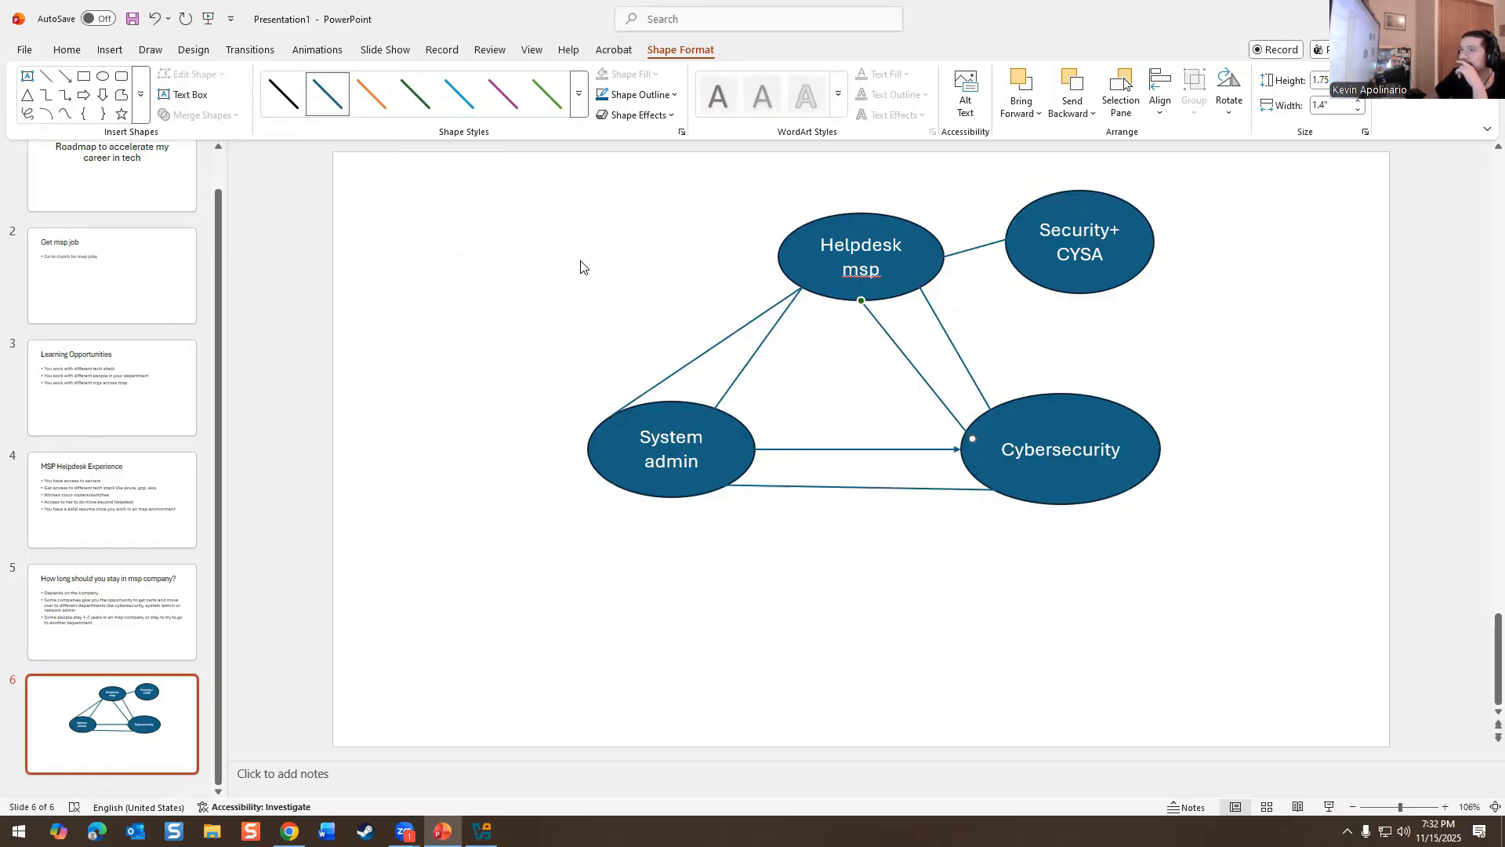
{"action": "left_click", "coordinate": [66, 49]}
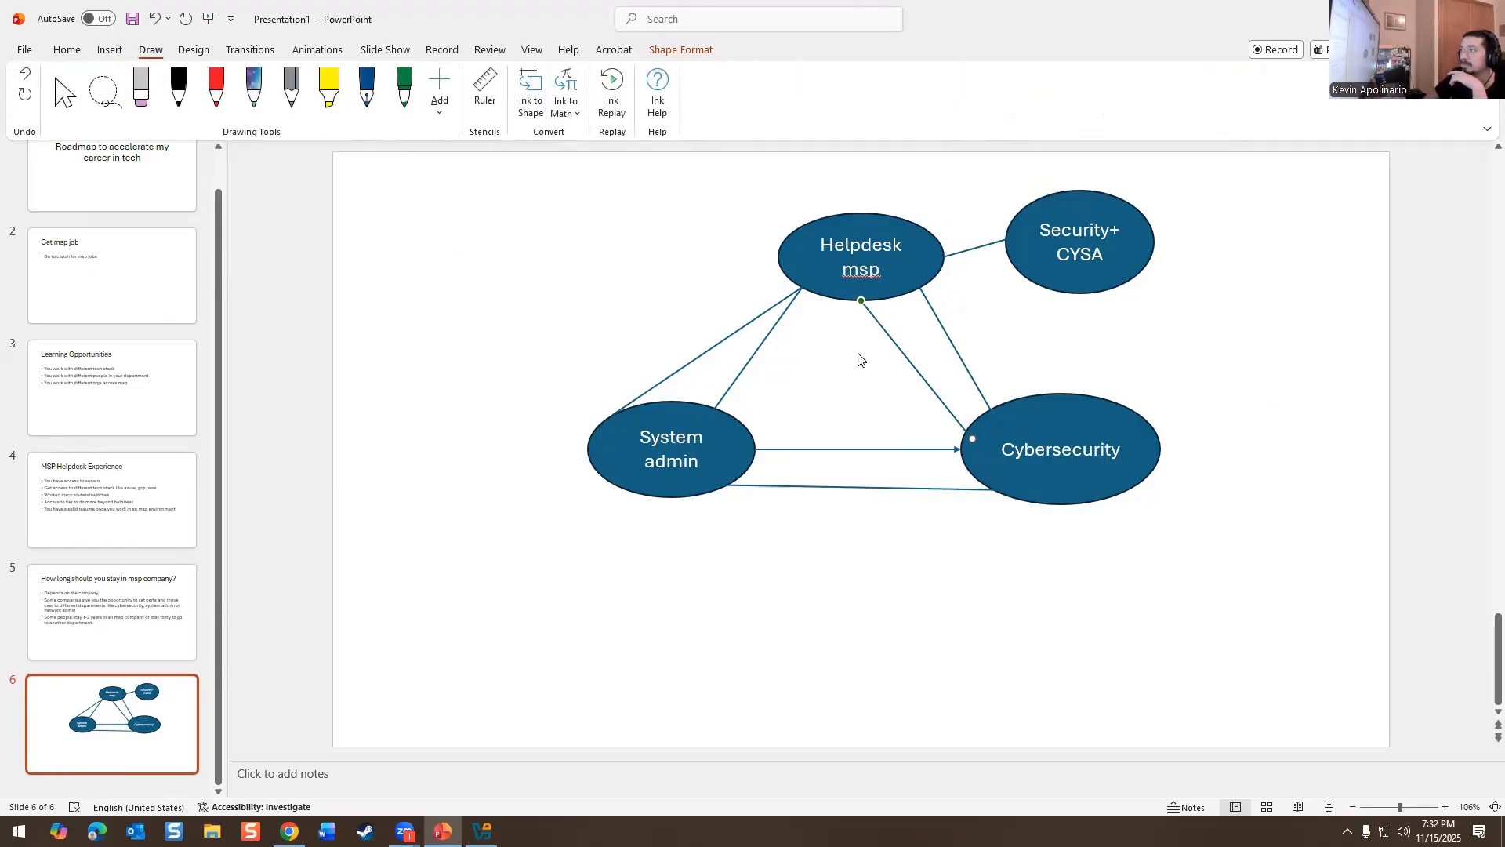
{"action": "mouse_move", "coordinate": [1053, 482]}
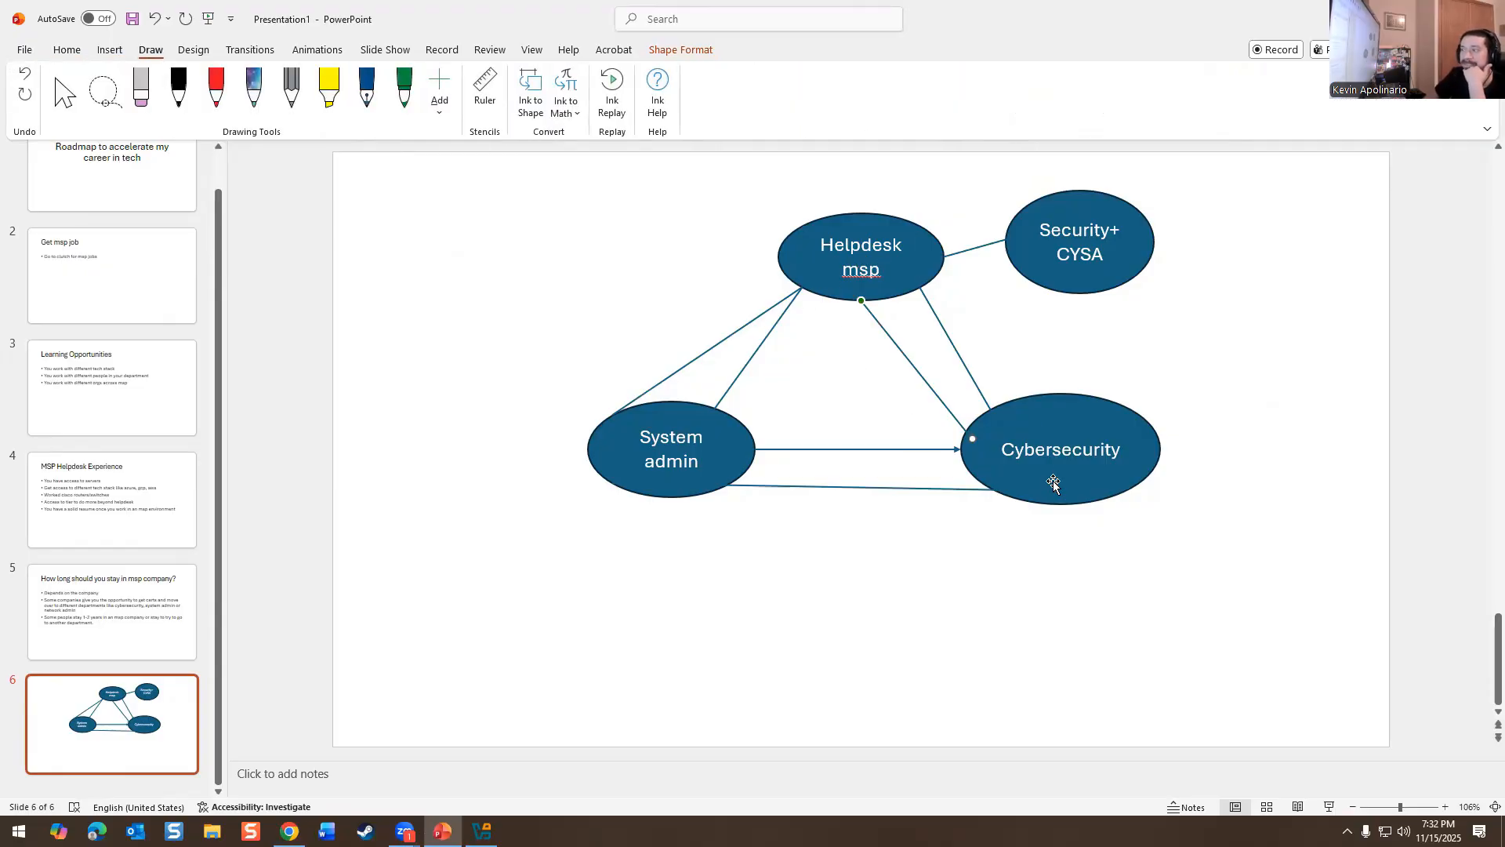
{"action": "mouse_move", "coordinate": [1033, 466]}
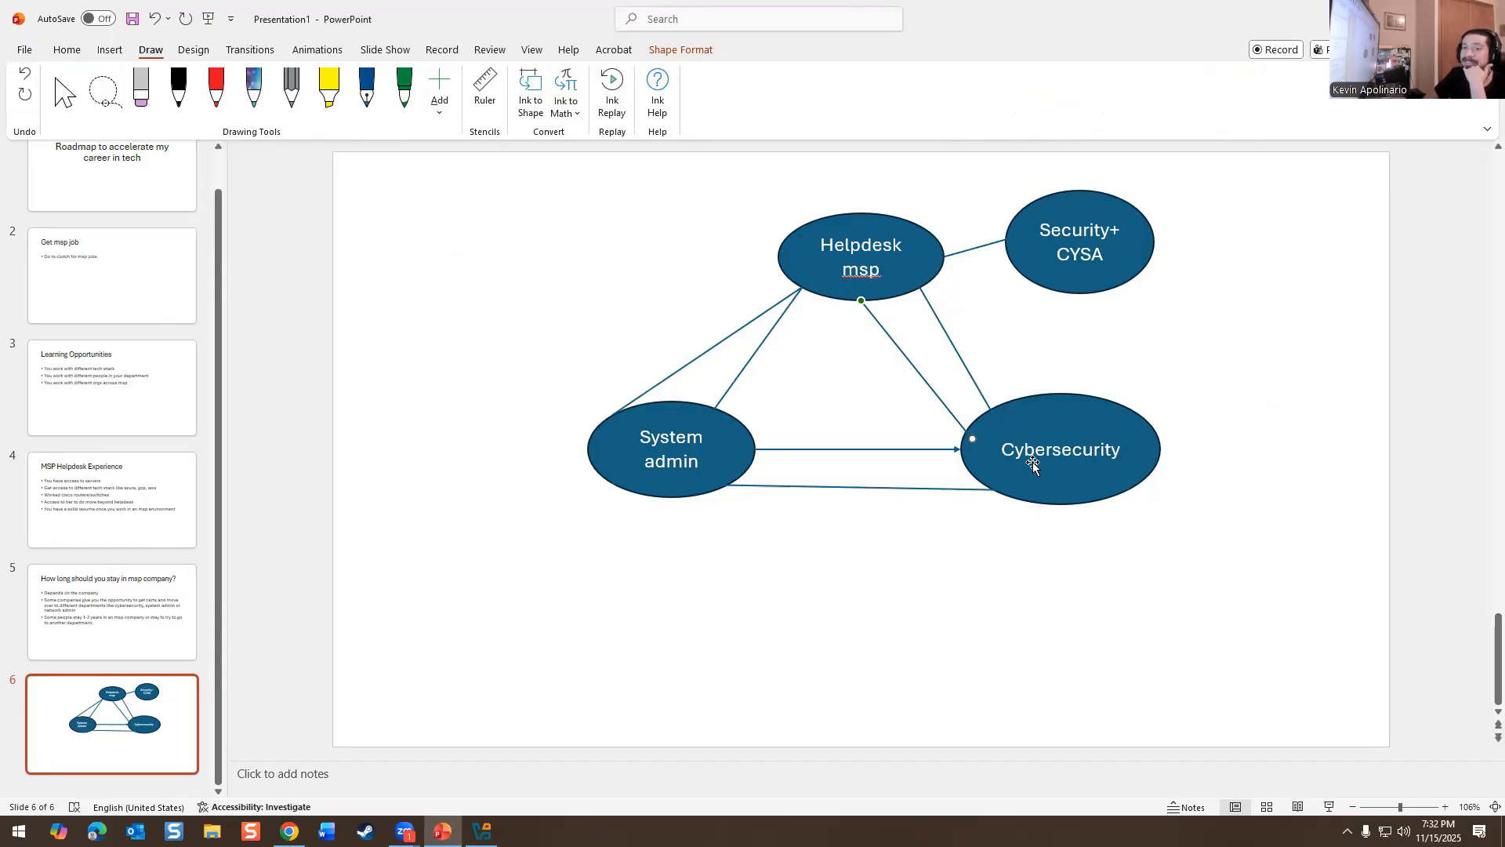
{"action": "mouse_move", "coordinate": [104, 91]}
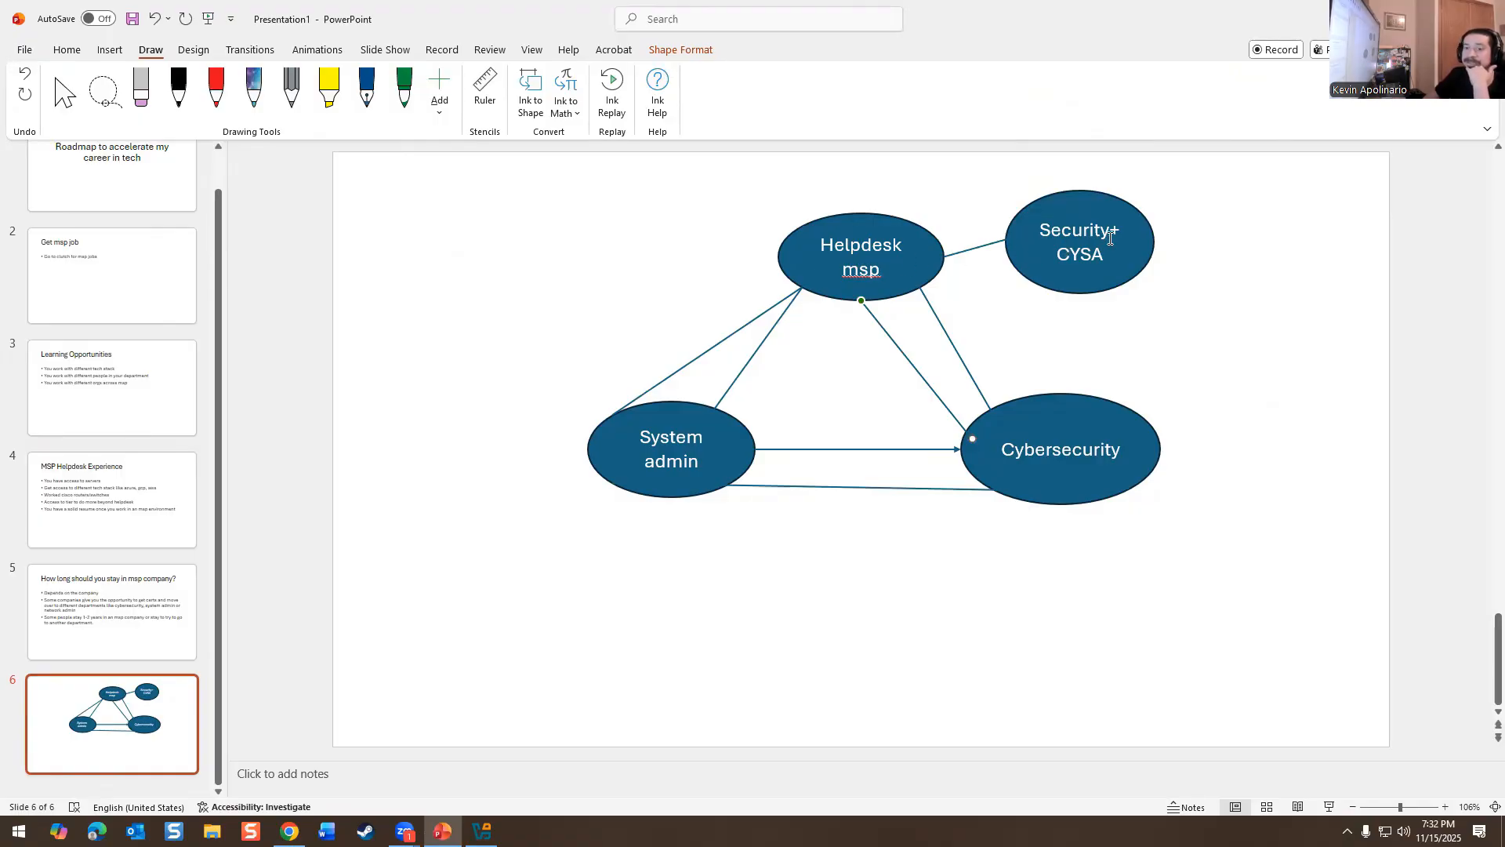
{"action": "mouse_move", "coordinate": [1082, 271]}
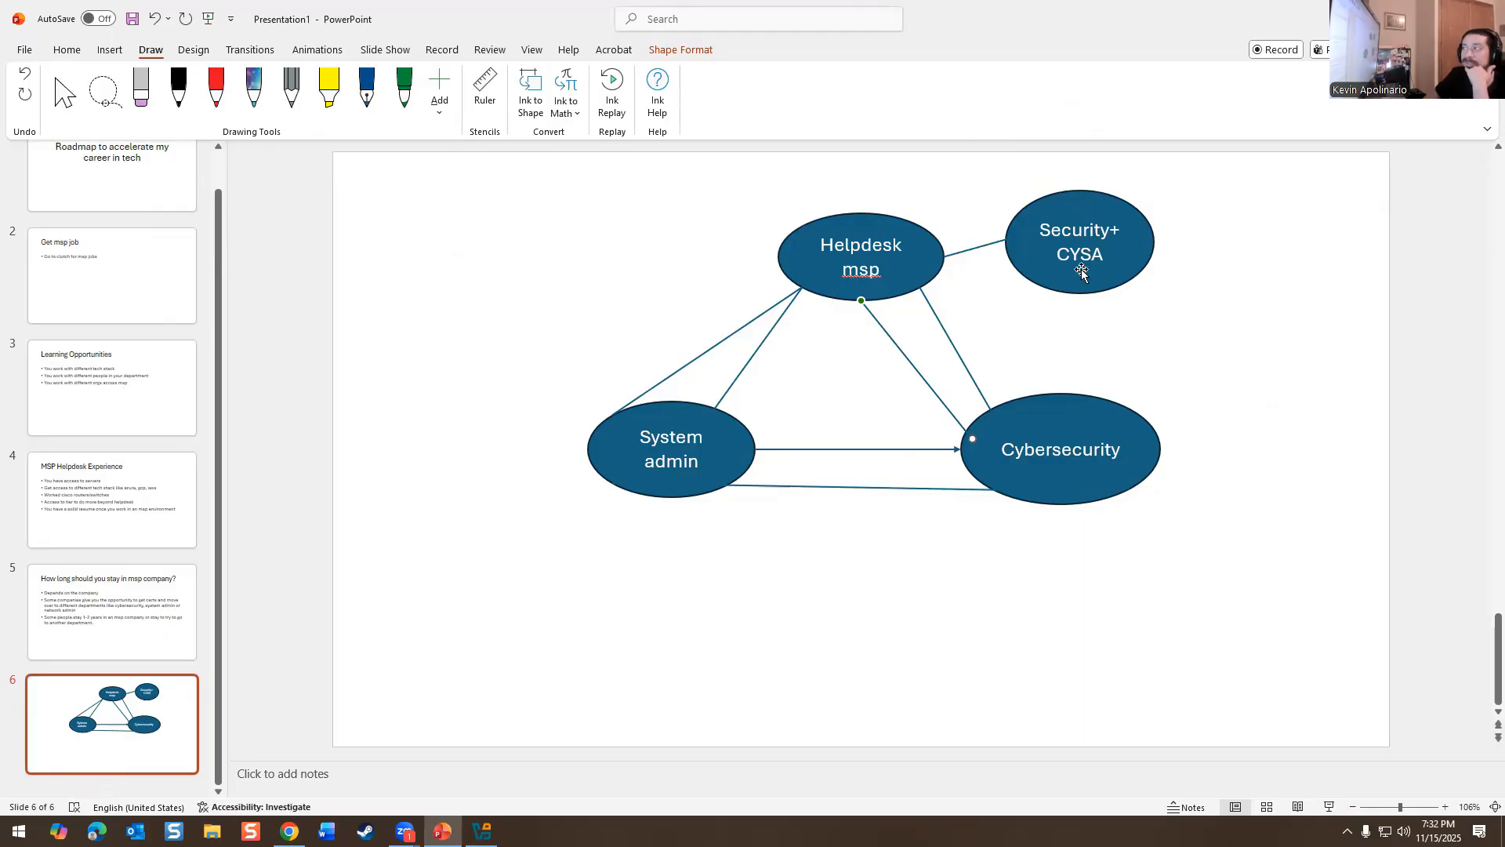
{"action": "mouse_move", "coordinate": [1024, 285]}
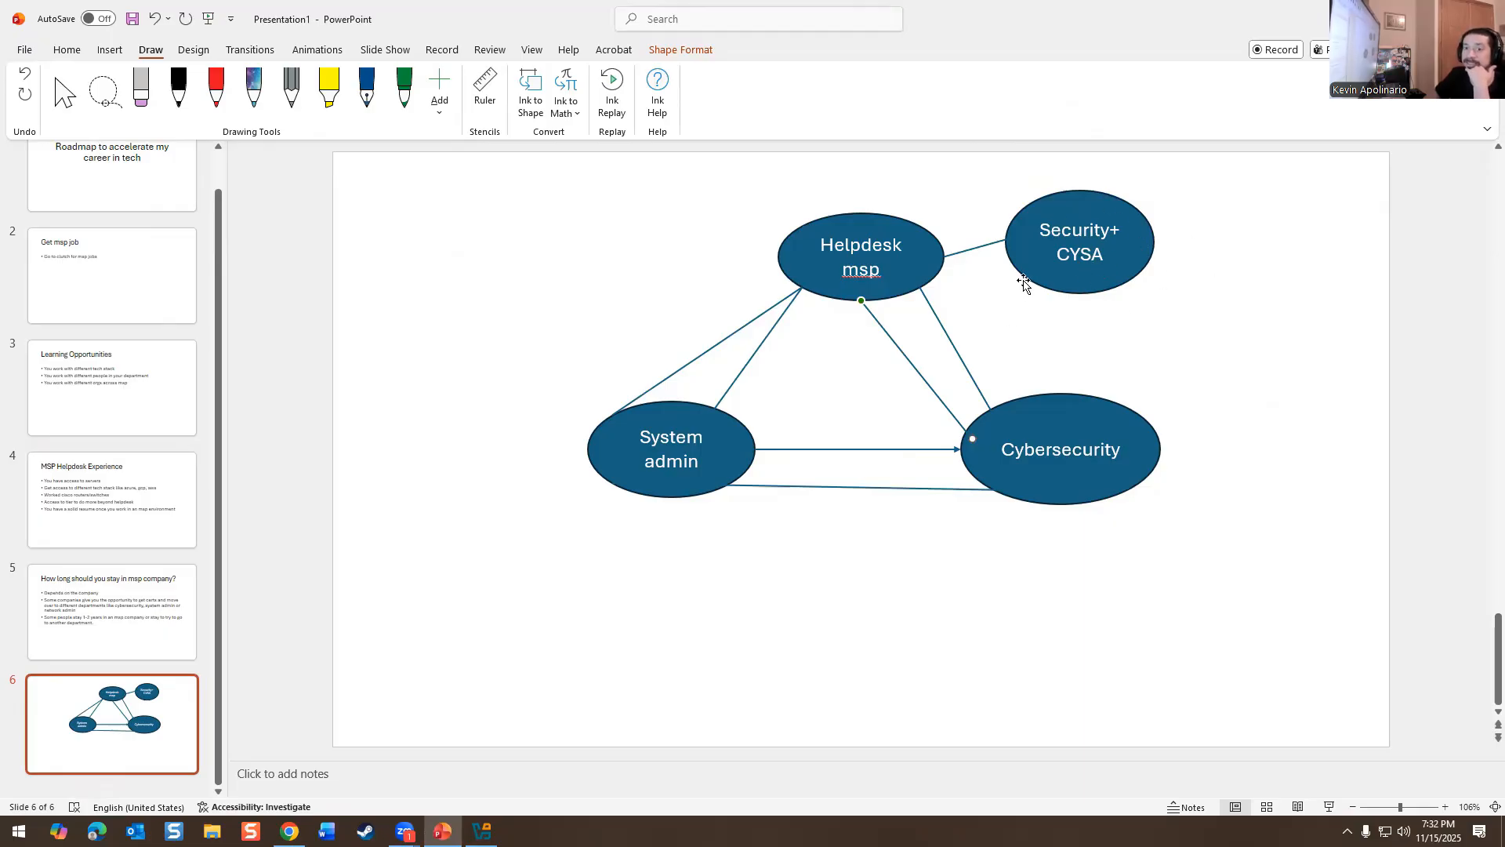
{"action": "mouse_move", "coordinate": [1005, 458]}
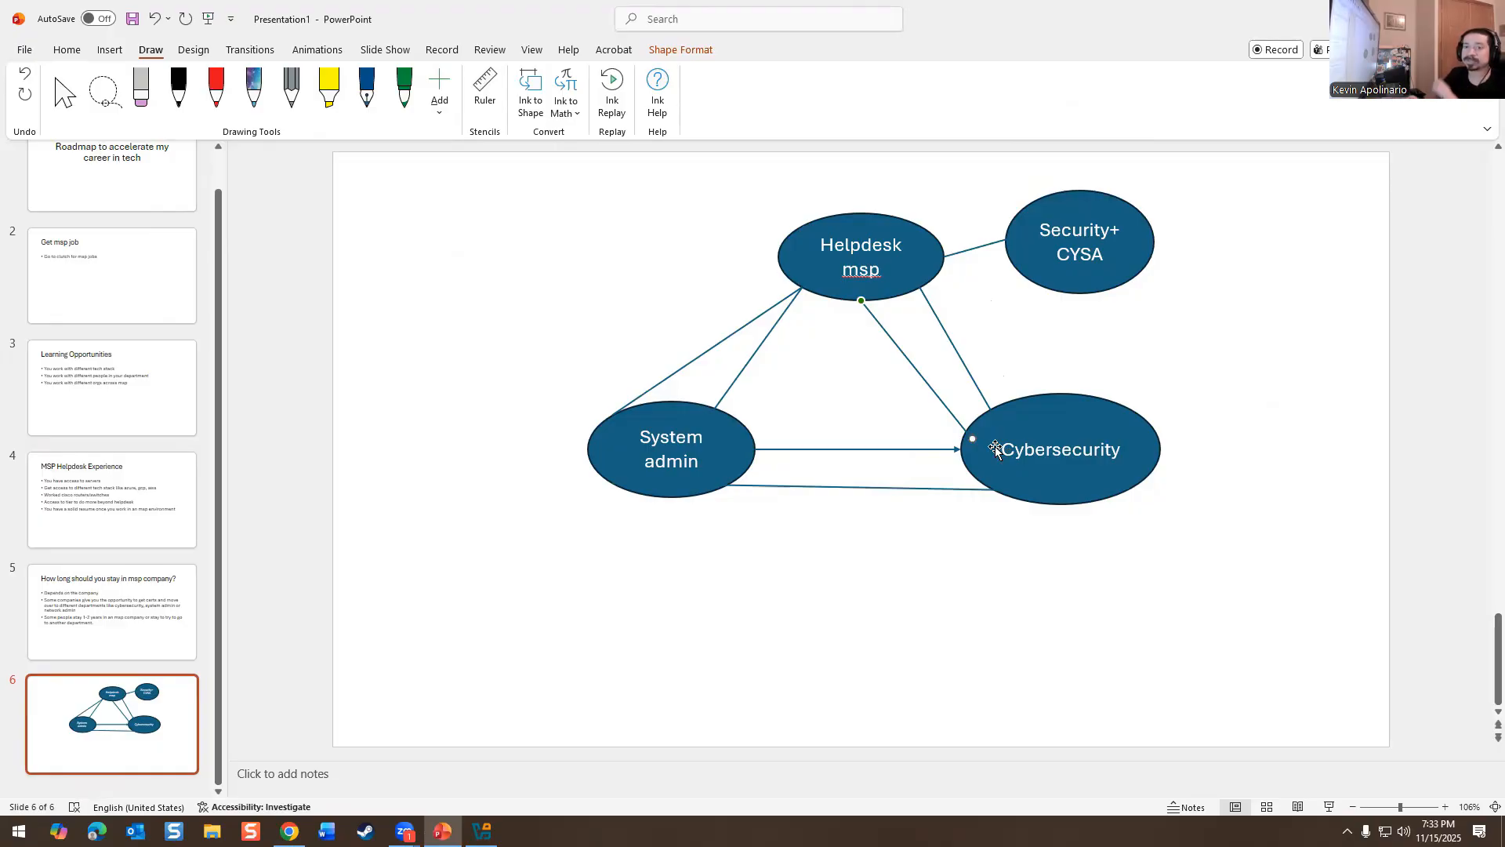
{"action": "mouse_move", "coordinate": [342, 114]}
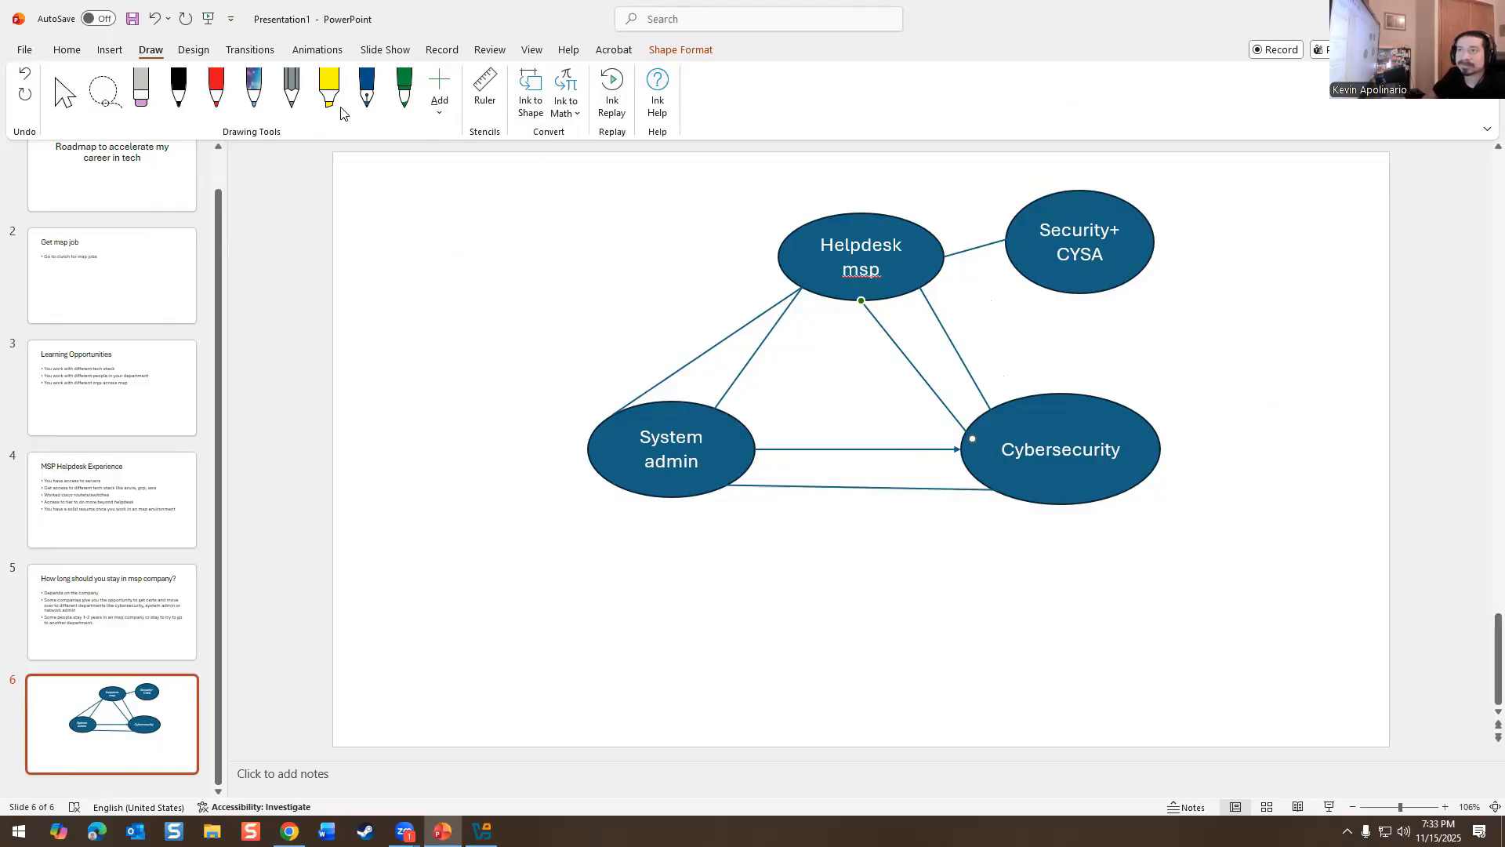
{"action": "left_click", "coordinate": [67, 50]}
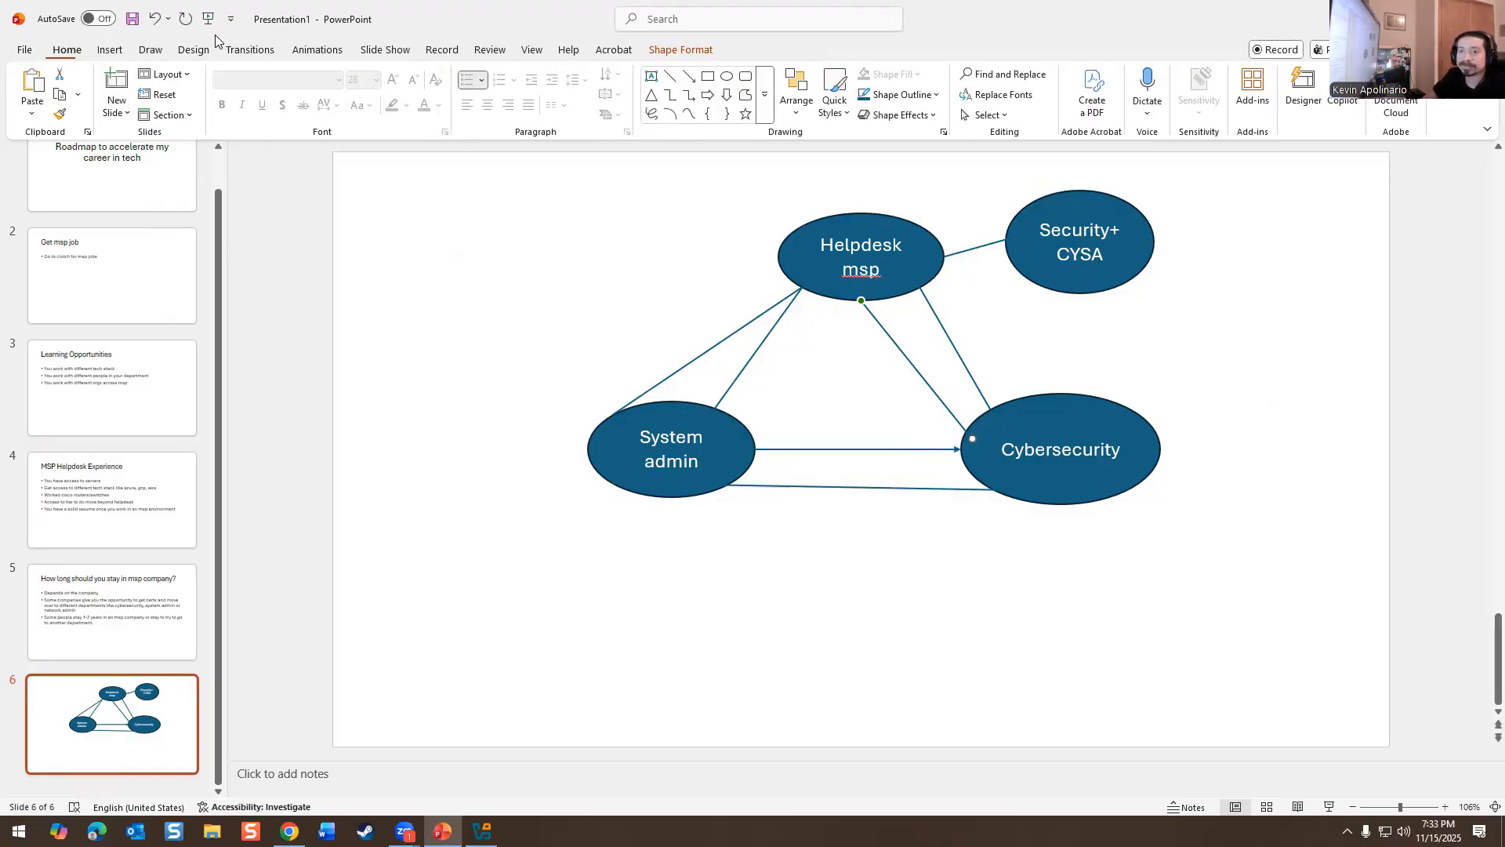
{"action": "mouse_move", "coordinate": [569, 36]}
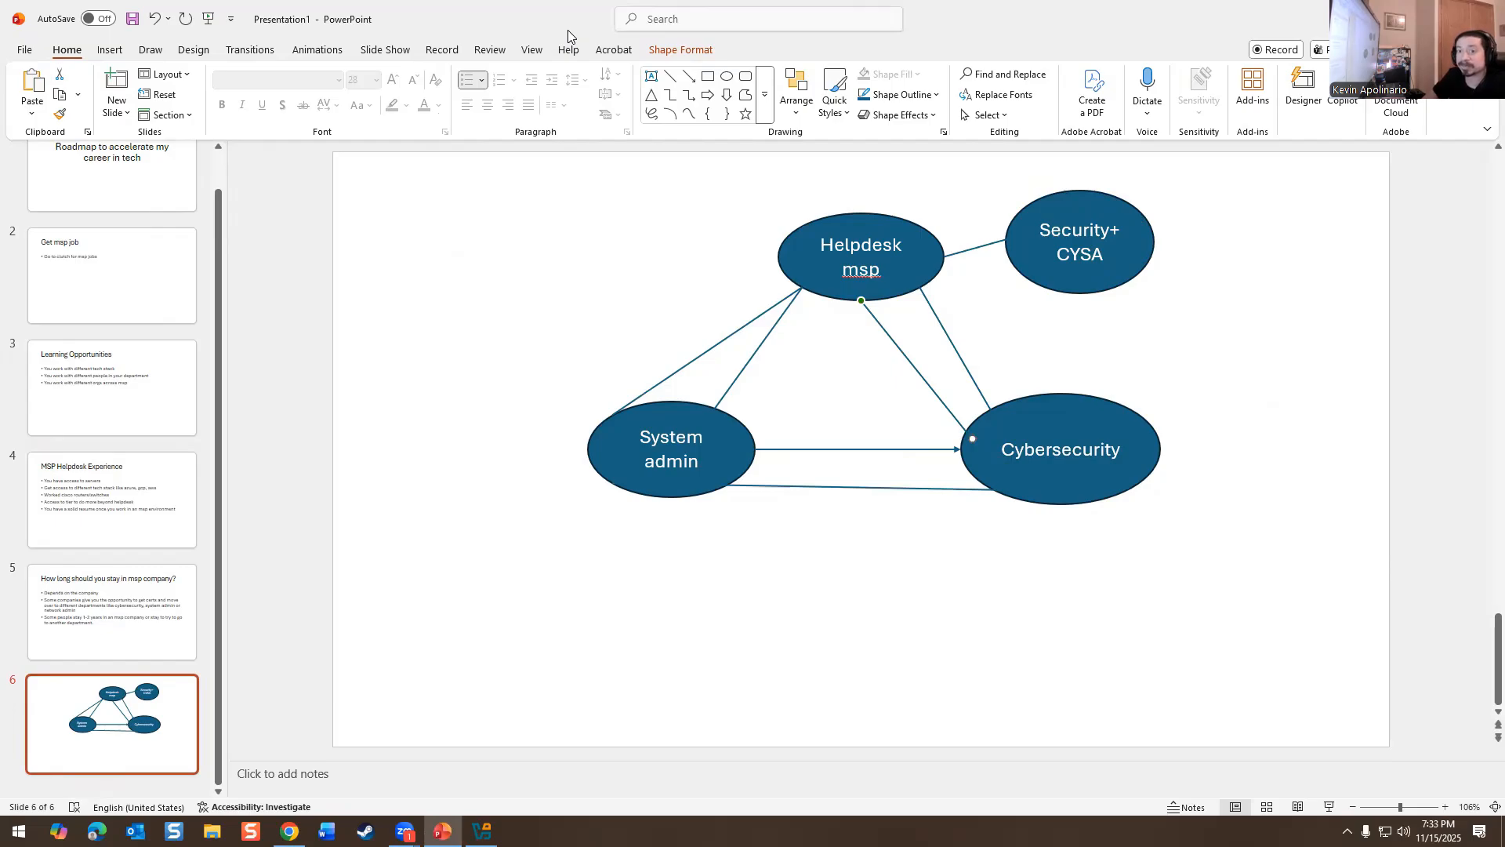